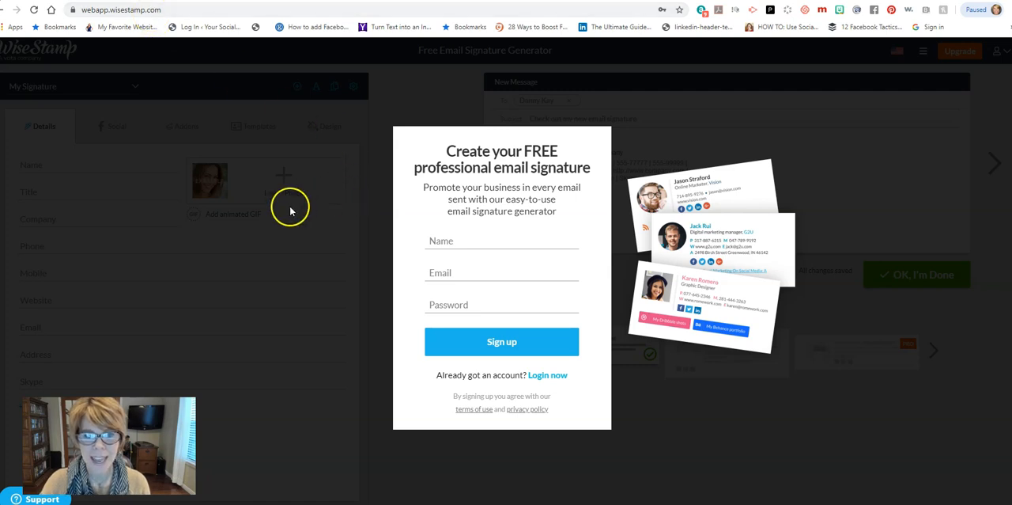
pyautogui.moveTo(507, 265)
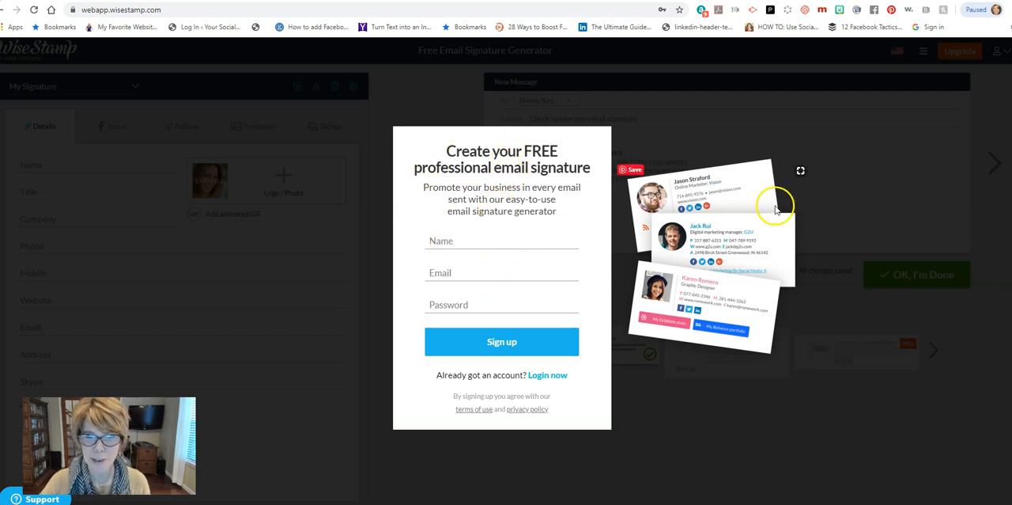
pyautogui.moveTo(674, 315)
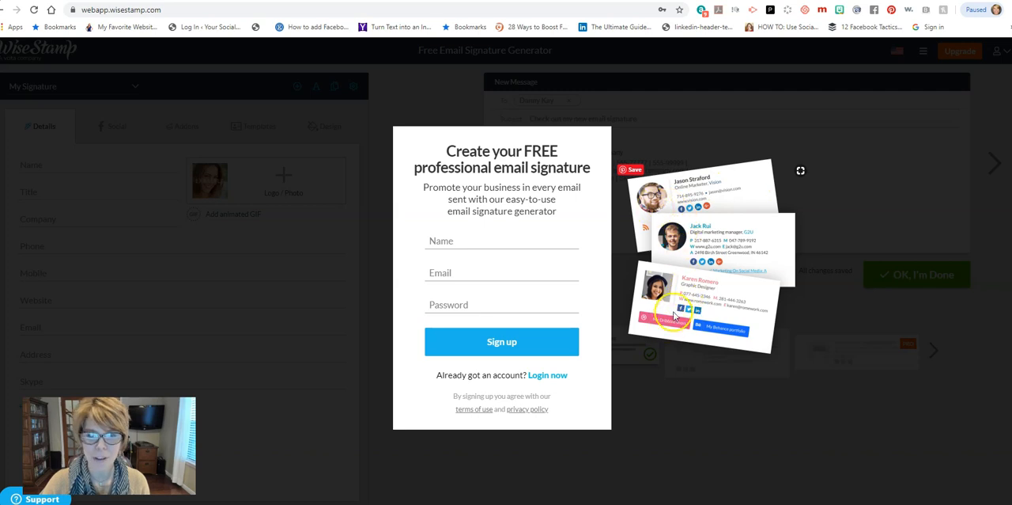
pyautogui.moveTo(457, 263)
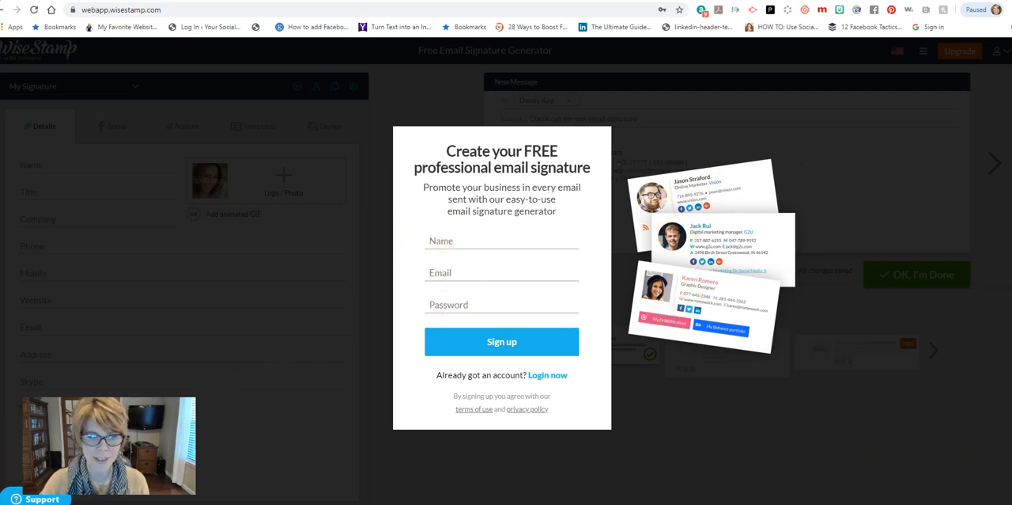
# - Submit the free WiseStamp sign-up and open the business-type list
pyautogui.click(501, 341)
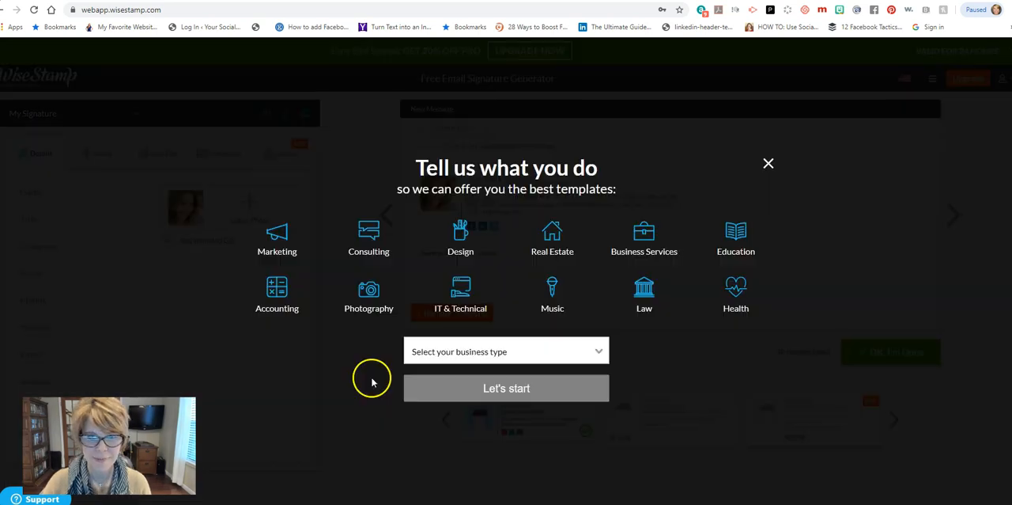
pyautogui.moveTo(369, 363)
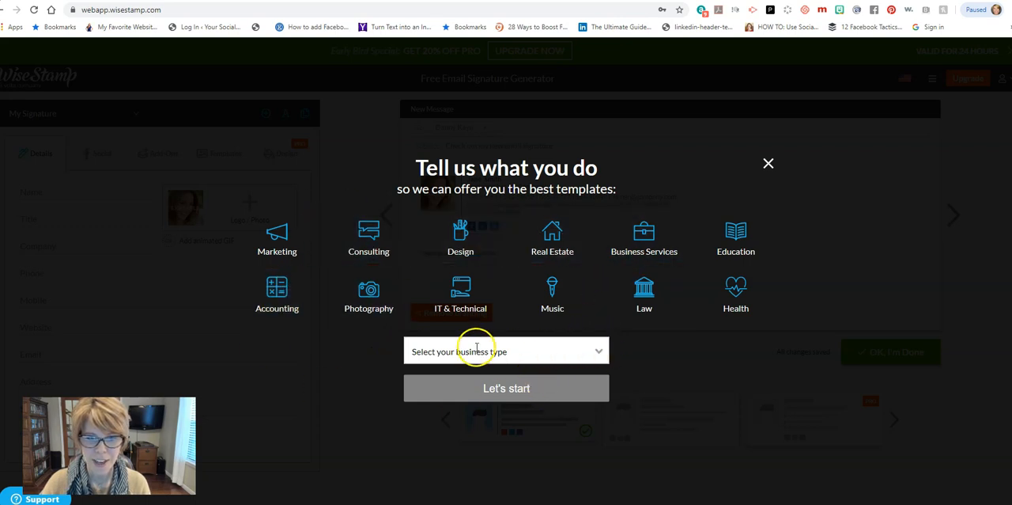
pyautogui.click(506, 350)
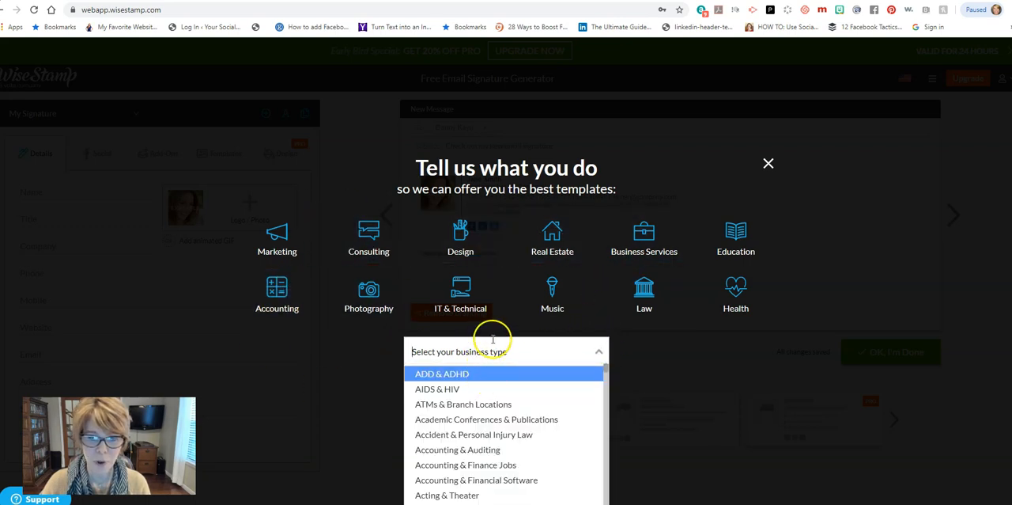
pyautogui.moveTo(562, 348)
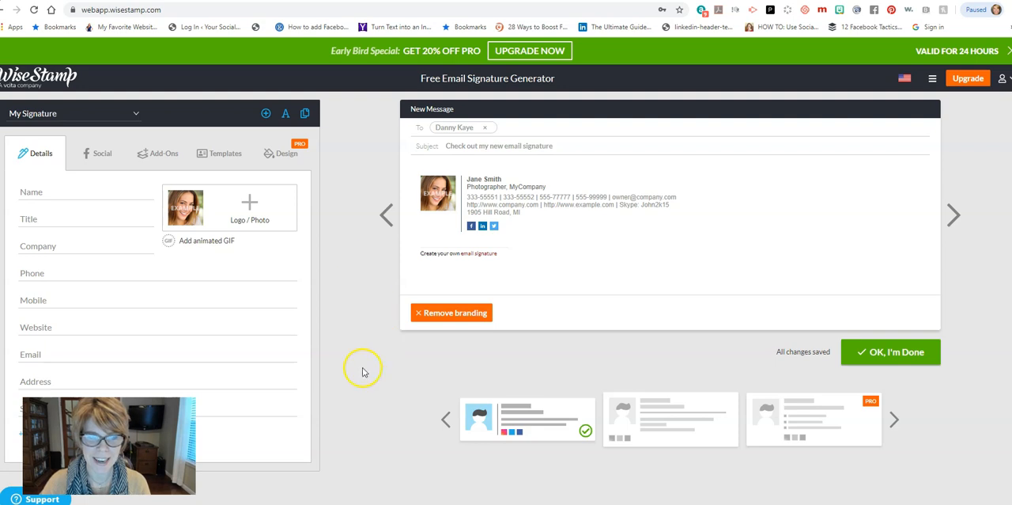
pyautogui.moveTo(333, 383)
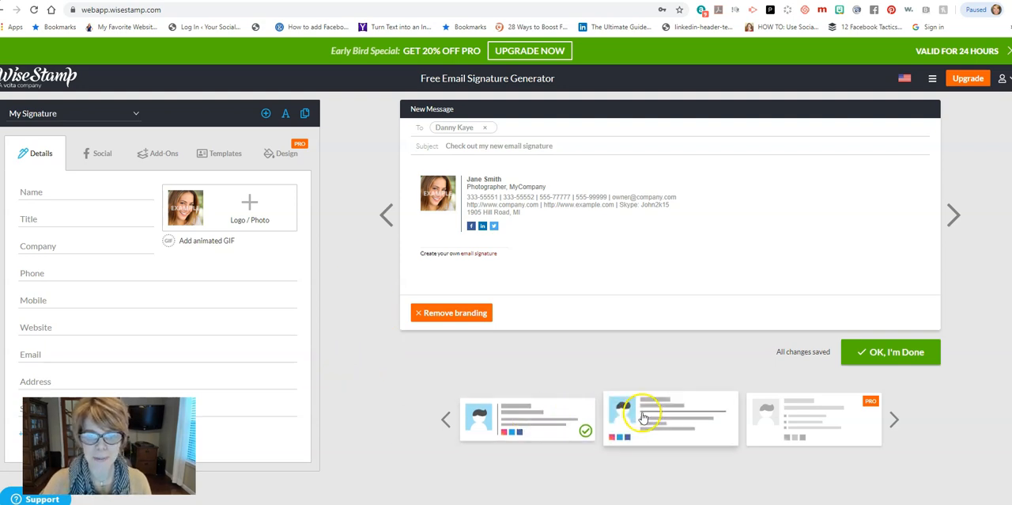
pyautogui.moveTo(696, 423)
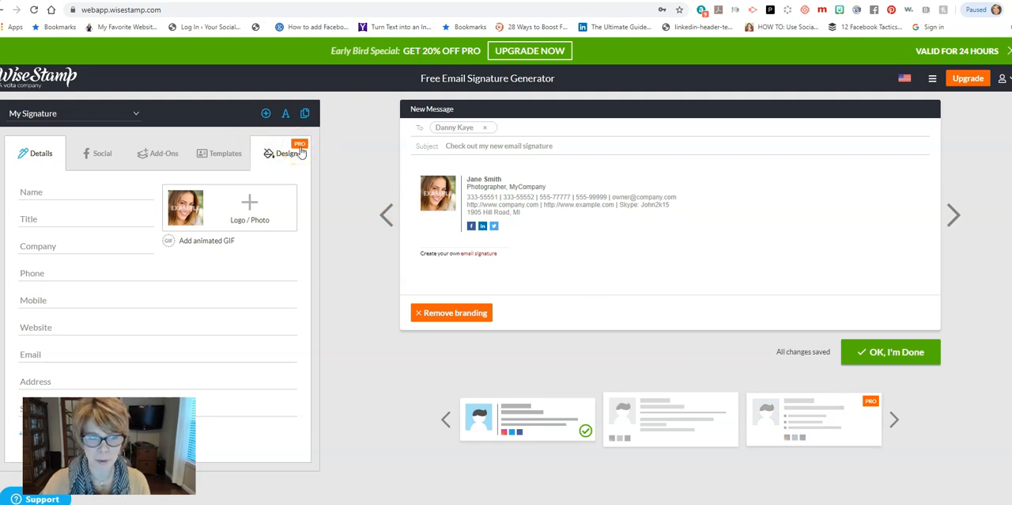
pyautogui.moveTo(785, 382)
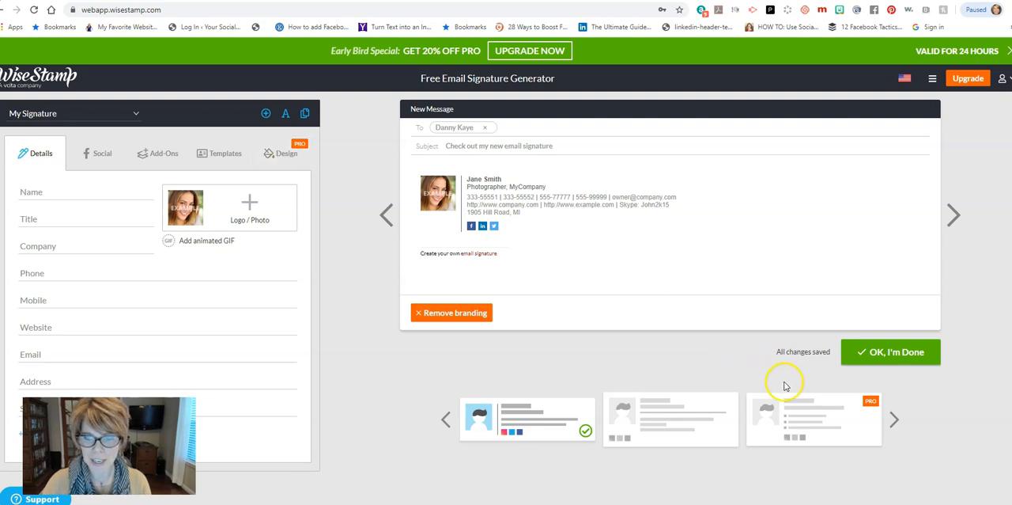
pyautogui.moveTo(747, 375)
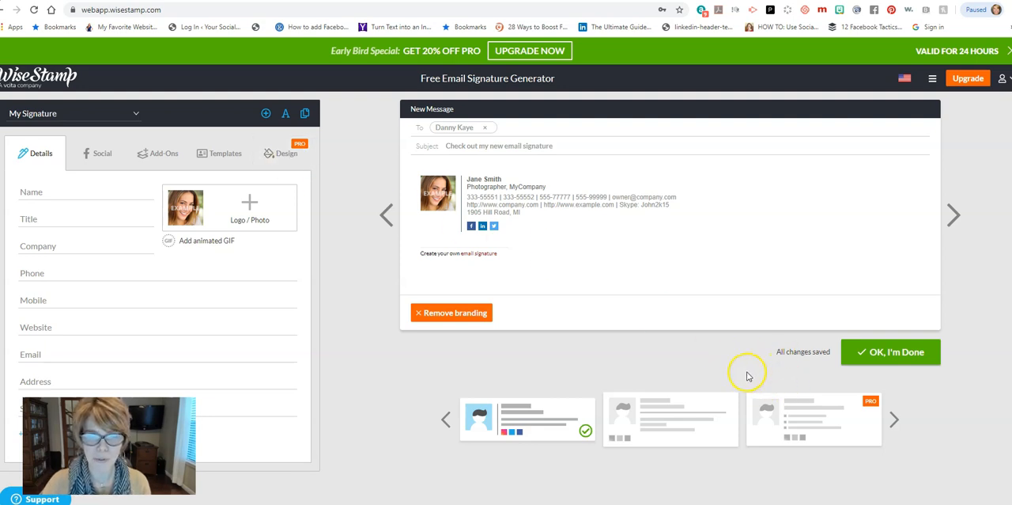
pyautogui.moveTo(457, 219)
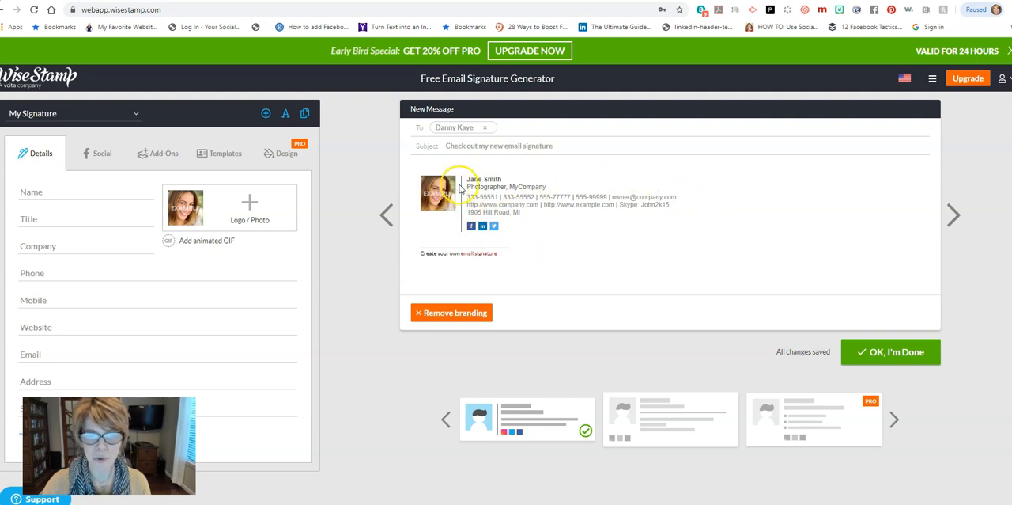
pyautogui.moveTo(552, 237)
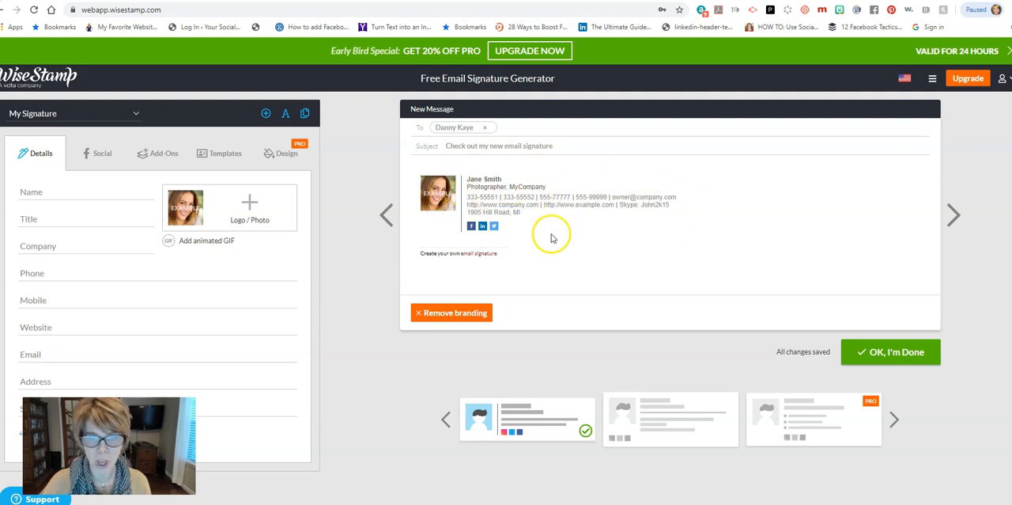
pyautogui.moveTo(486, 188)
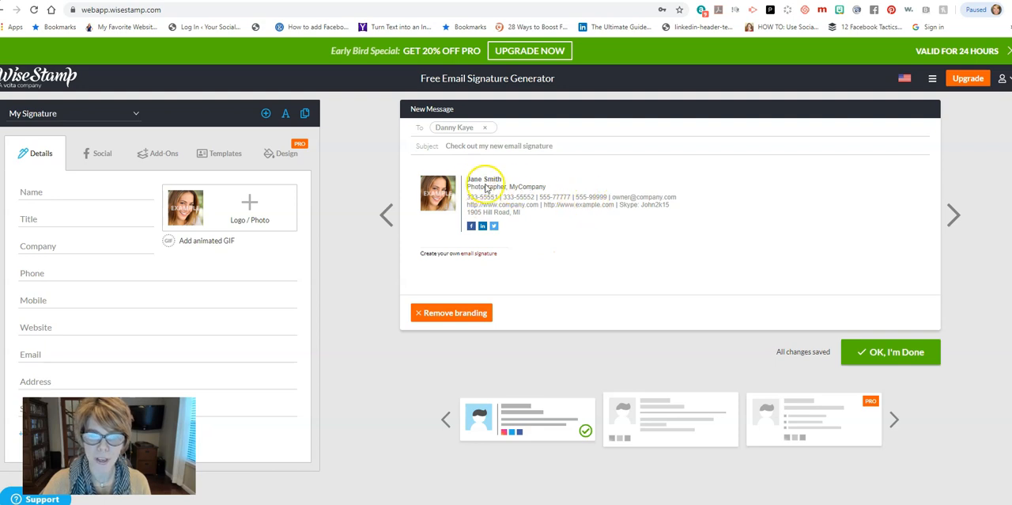
pyautogui.moveTo(178, 286)
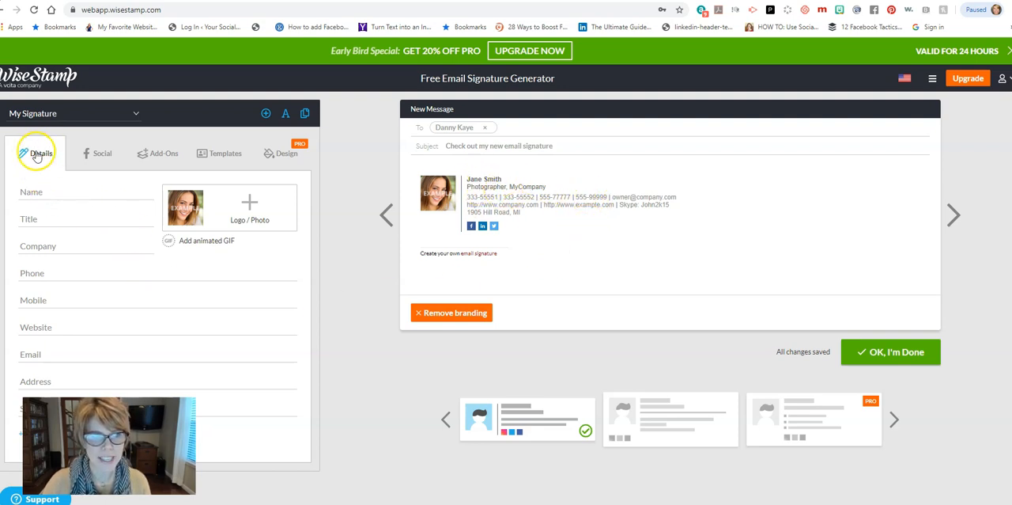
pyautogui.moveTo(75, 265)
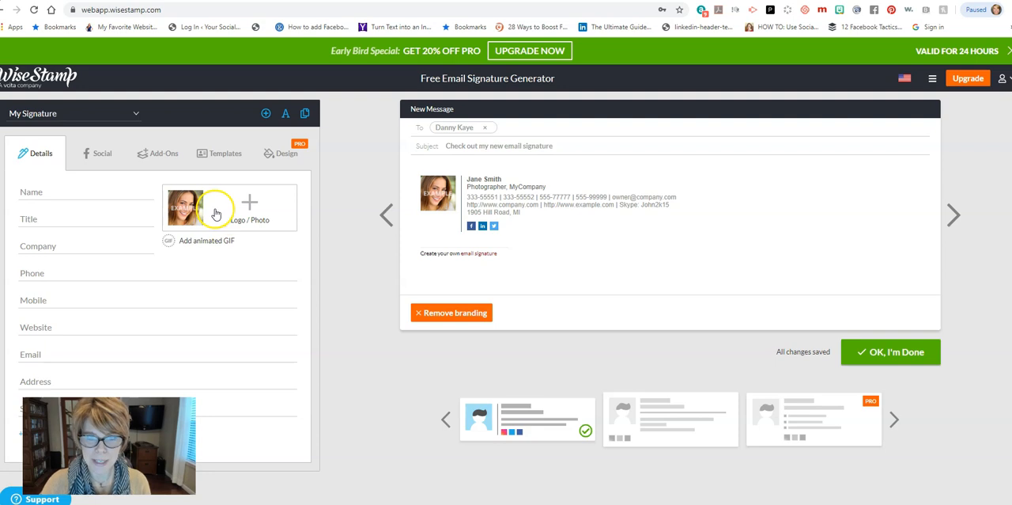
pyautogui.moveTo(253, 220)
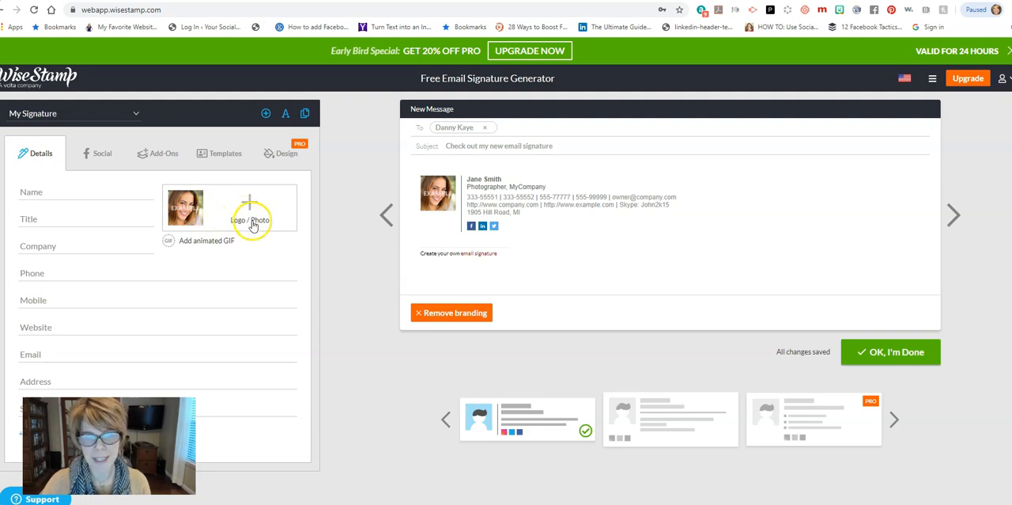
pyautogui.moveTo(200, 247)
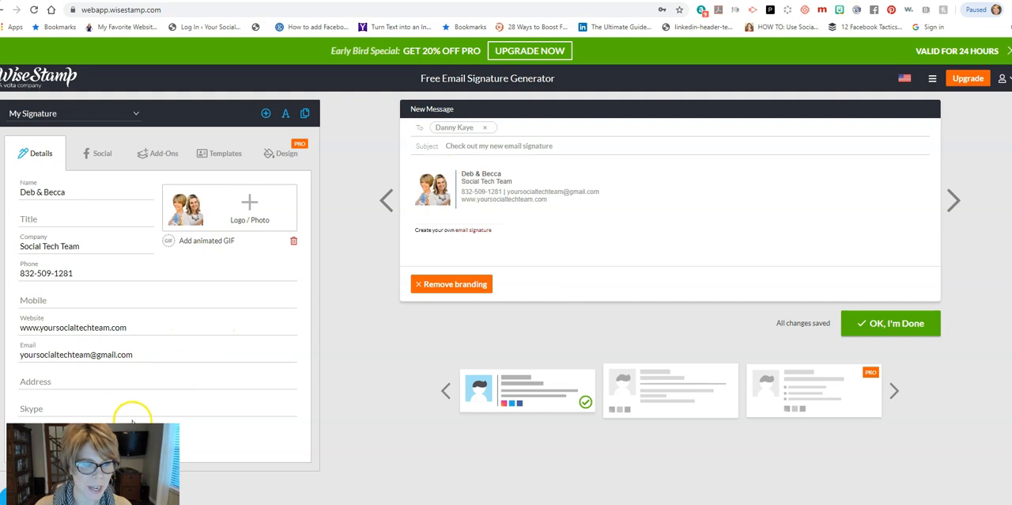
pyautogui.moveTo(210, 442)
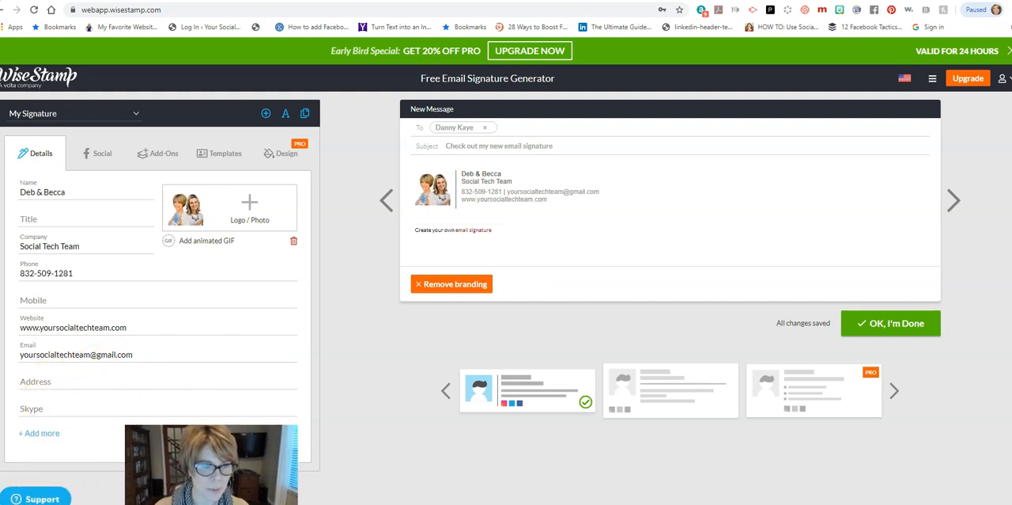
# - Switch to the Social tab showing the social profile fields
pyautogui.click(38, 433)
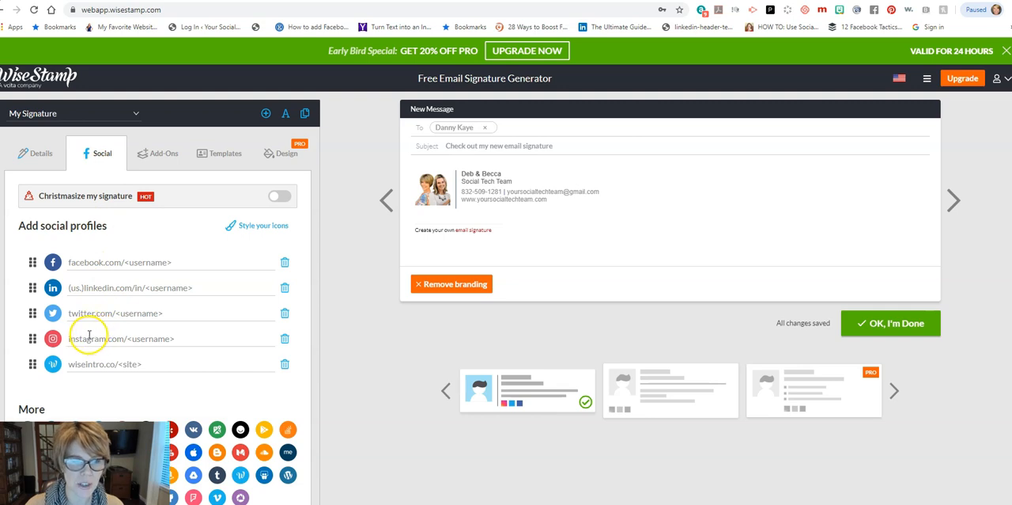
pyautogui.moveTo(98, 287)
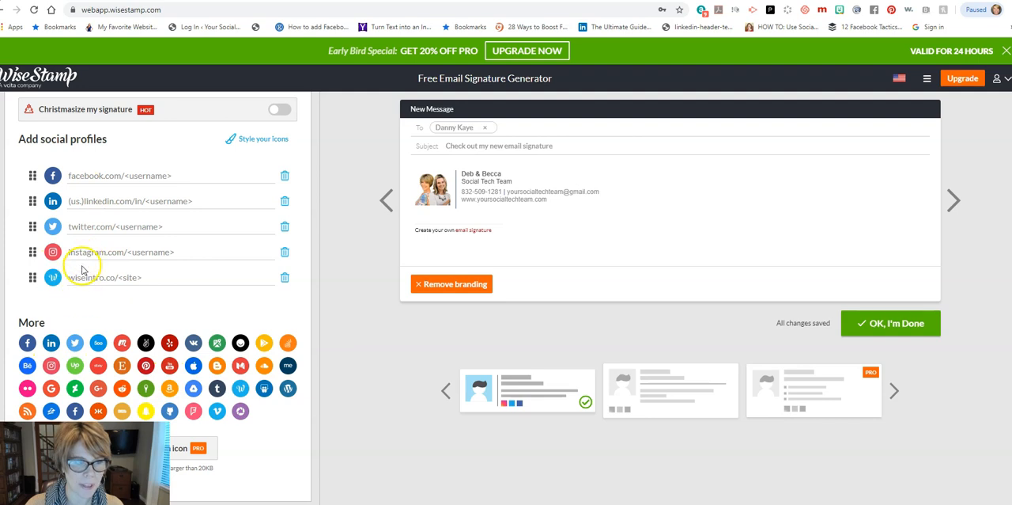
pyautogui.moveTo(63, 278)
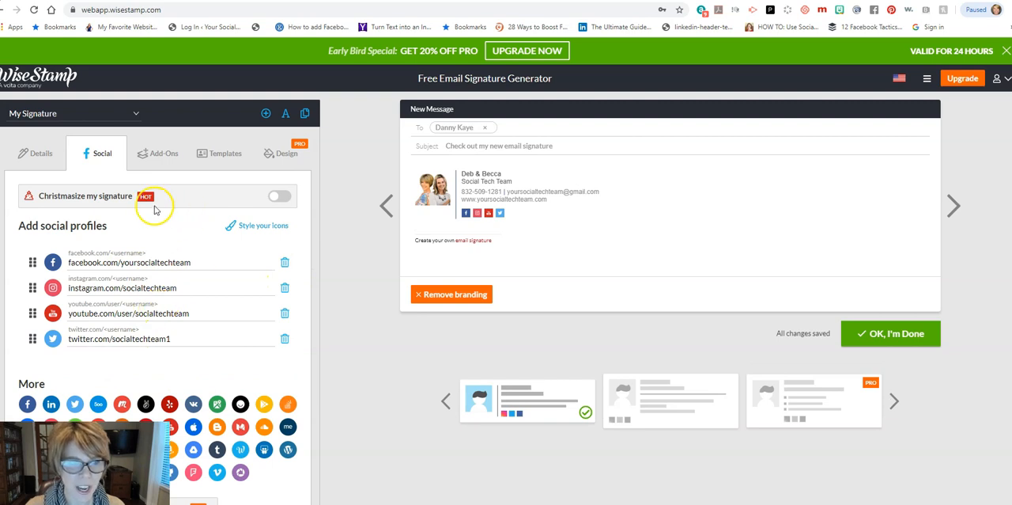
pyautogui.moveTo(62, 208)
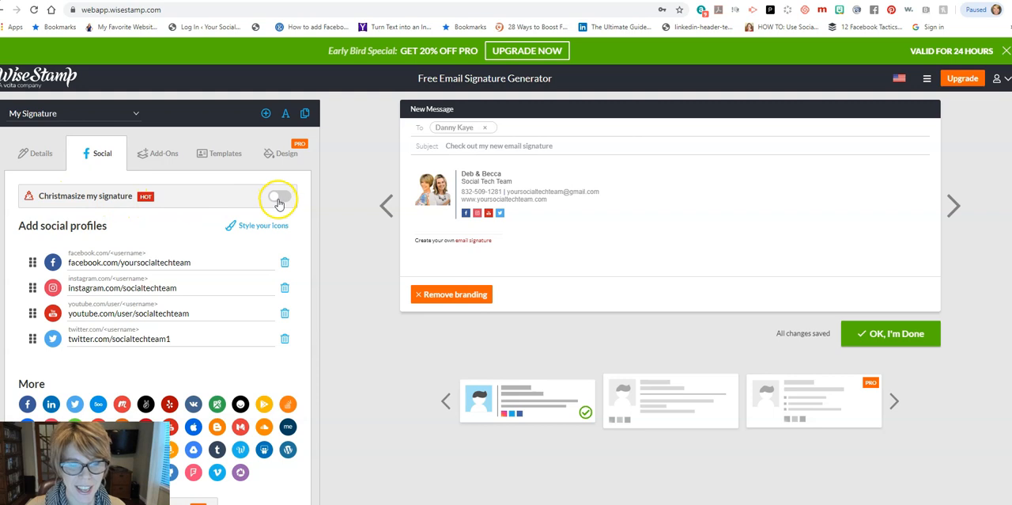
# - Try 'Christmasize my signature', then turn it back off for plain icons
pyautogui.click(279, 195)
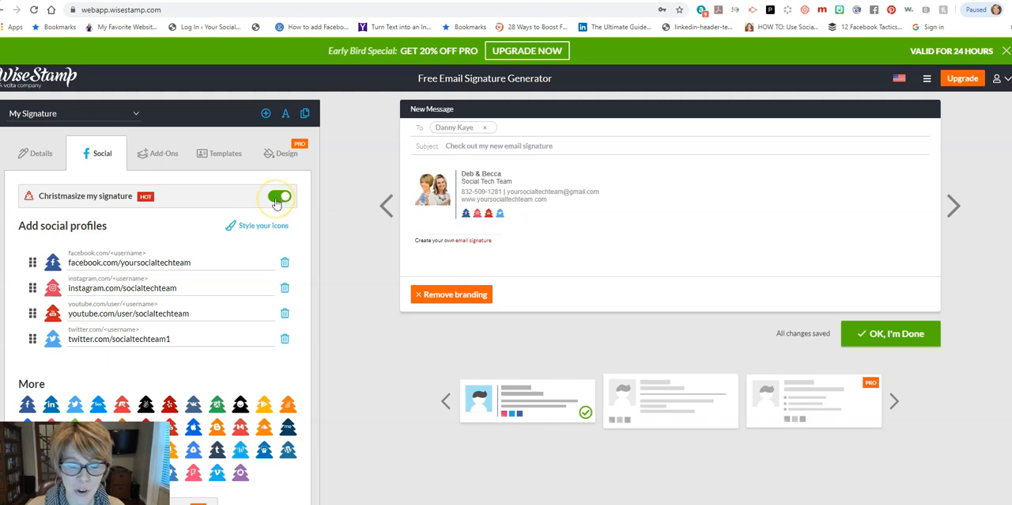
pyautogui.click(279, 195)
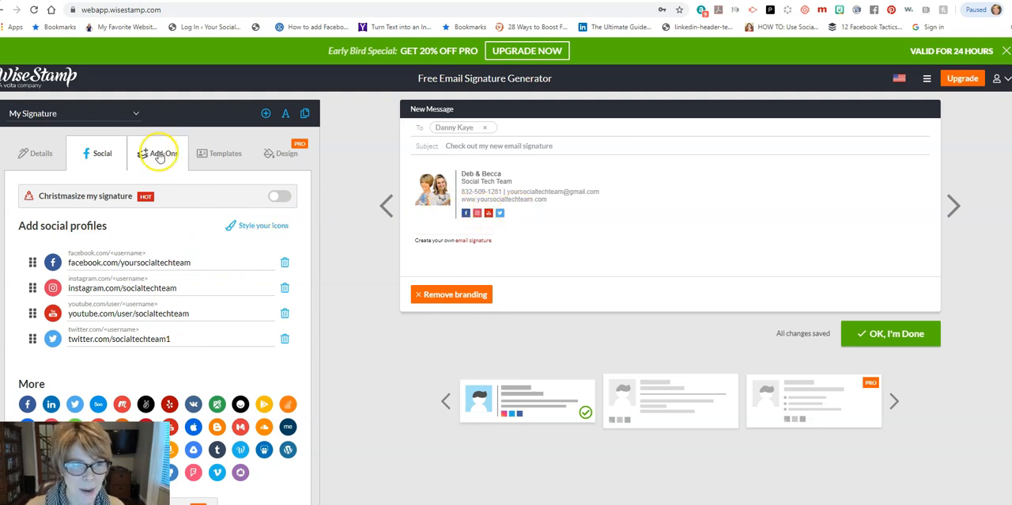
# - Browse the Add-Ons catalogue down to Social Buttons, Video and Meet me
pyautogui.click(162, 153)
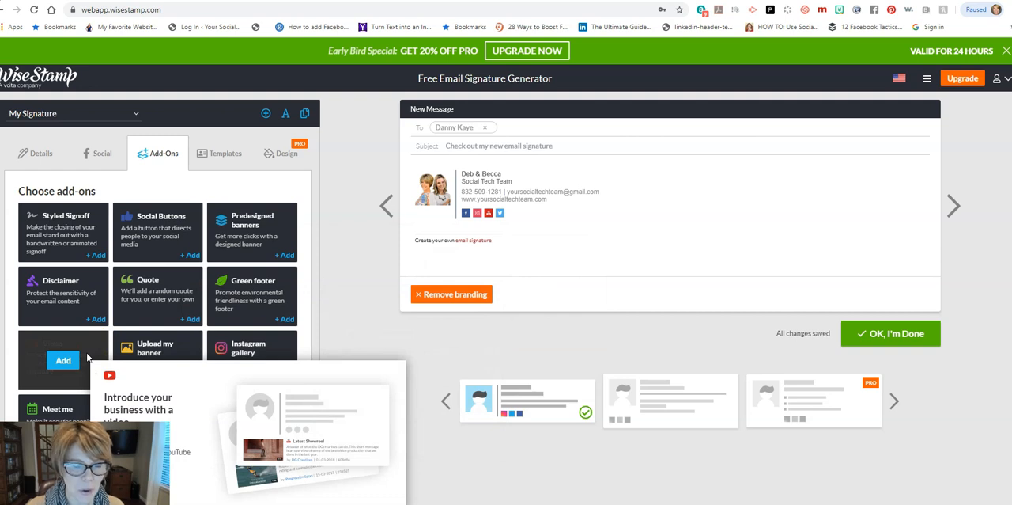
pyautogui.scroll(-3)
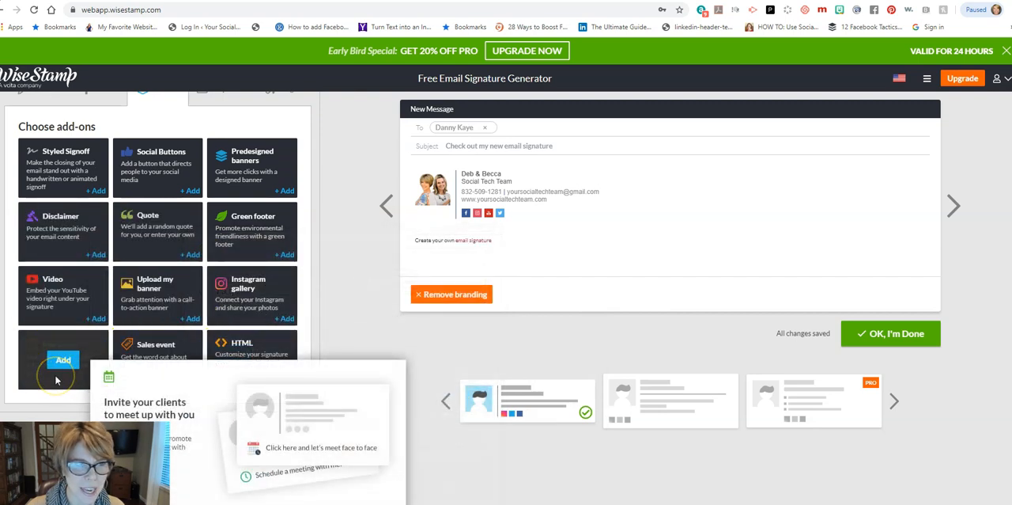
pyautogui.moveTo(85, 364)
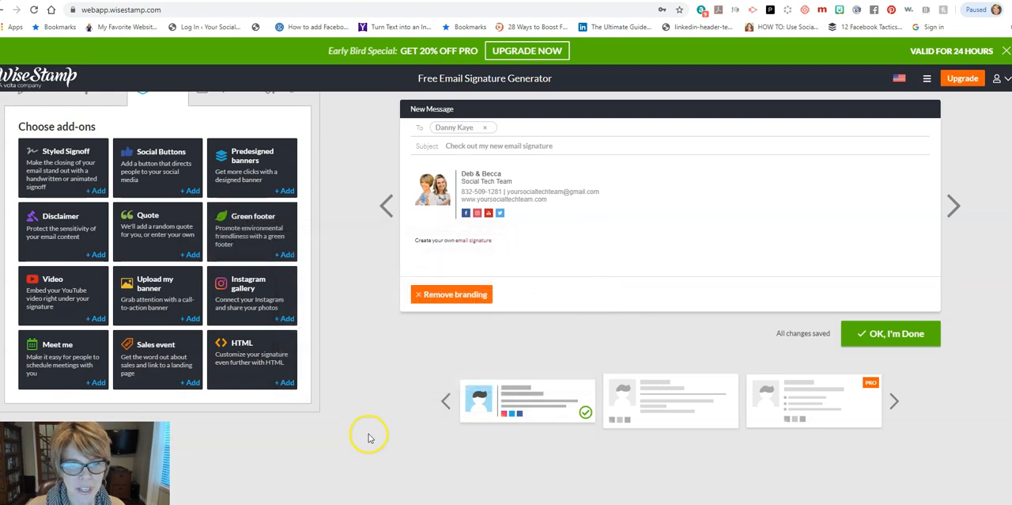
pyautogui.moveTo(346, 340)
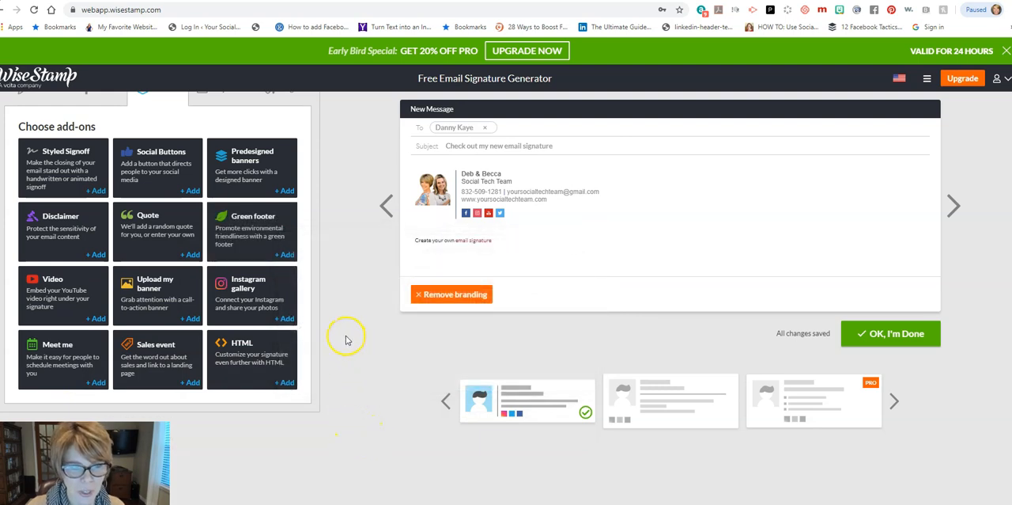
pyautogui.moveTo(452, 229)
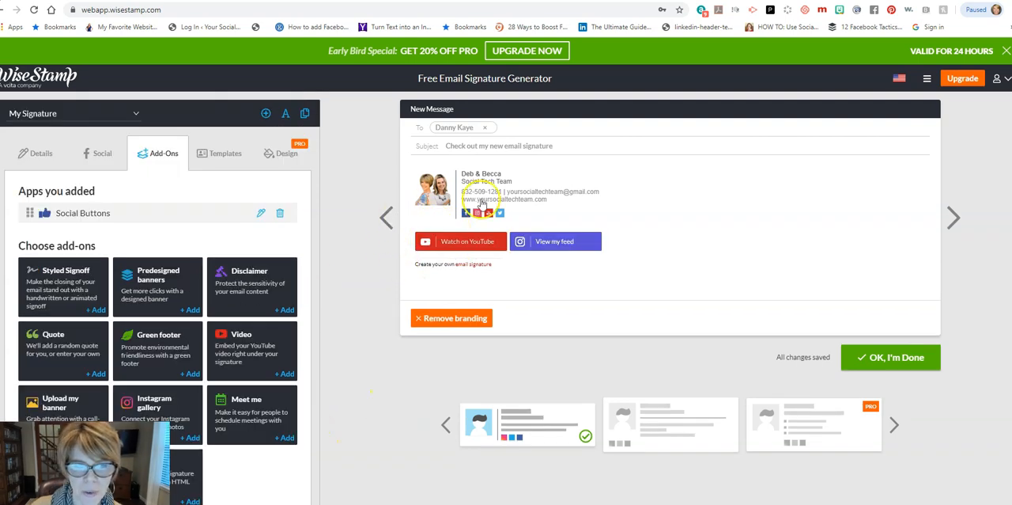
pyautogui.moveTo(561, 247)
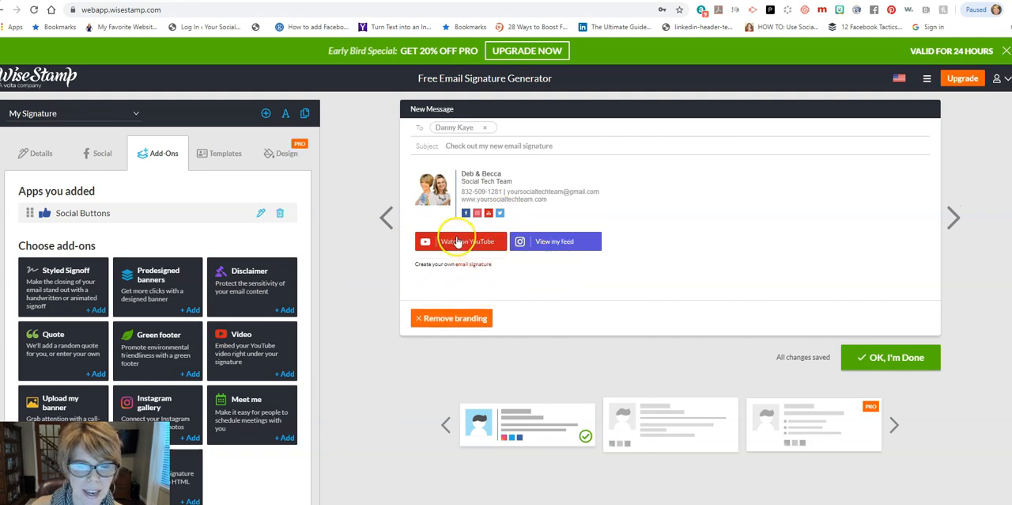
pyautogui.moveTo(220, 152)
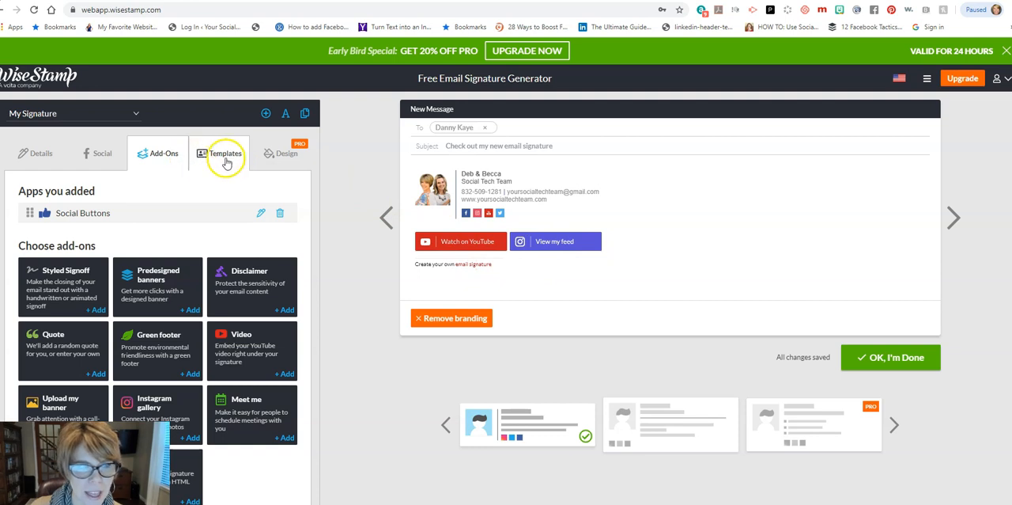
# - Preview the Horizontal template, then return the signature to Classic
pyautogui.click(225, 152)
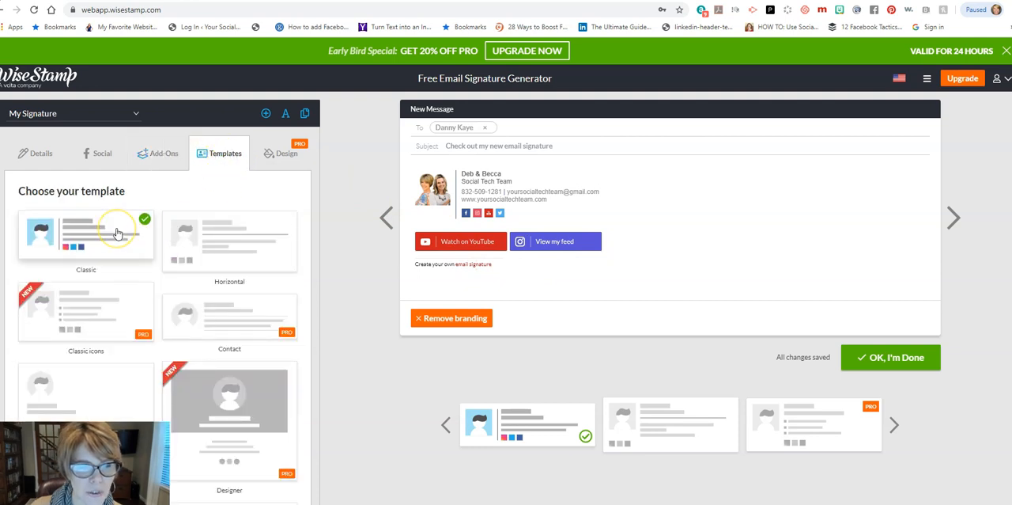
pyautogui.moveTo(122, 256)
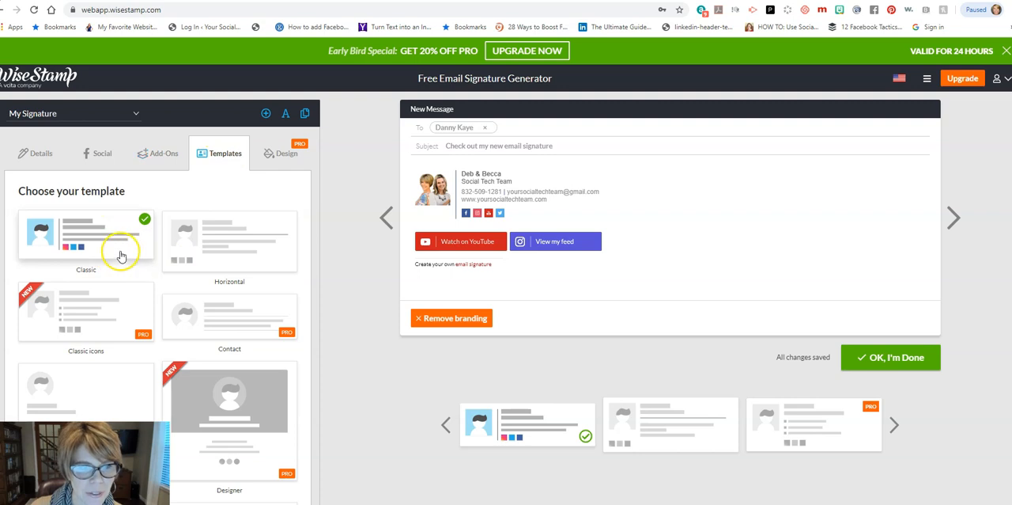
pyautogui.moveTo(150, 336)
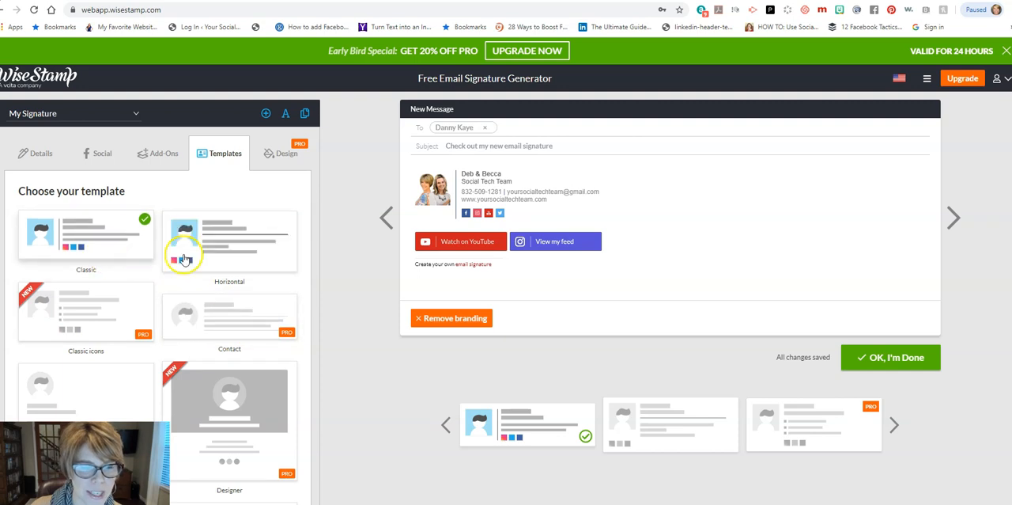
pyautogui.click(229, 241)
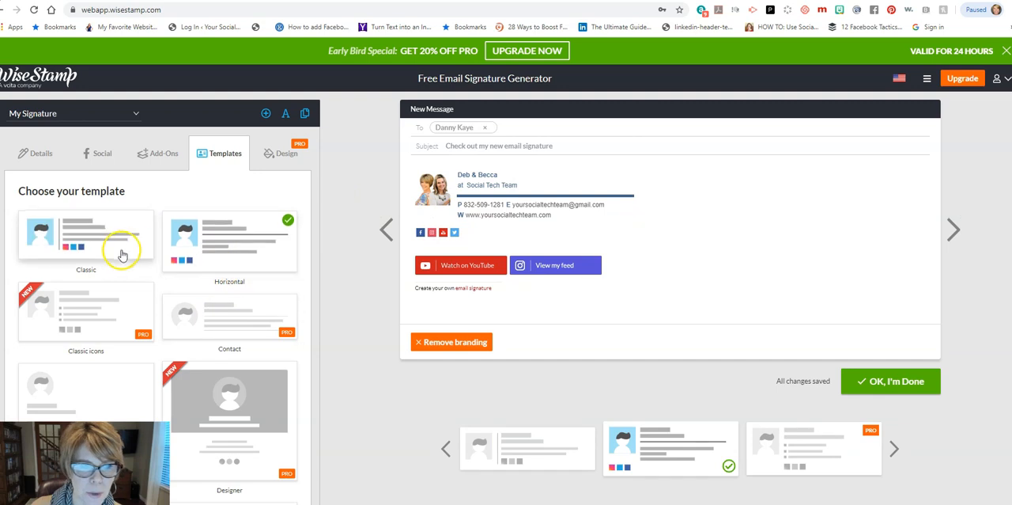
pyautogui.click(86, 237)
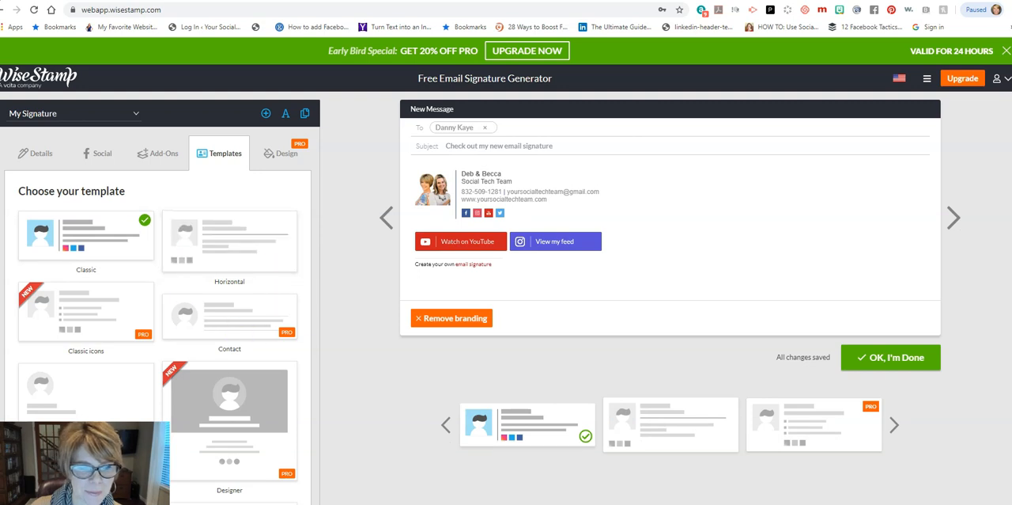
pyautogui.moveTo(781, 278)
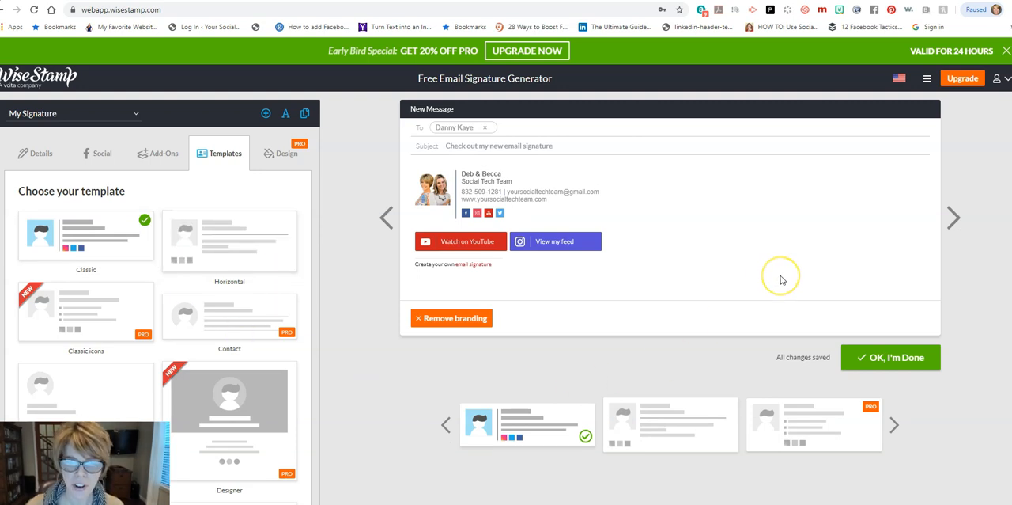
pyautogui.moveTo(355, 175)
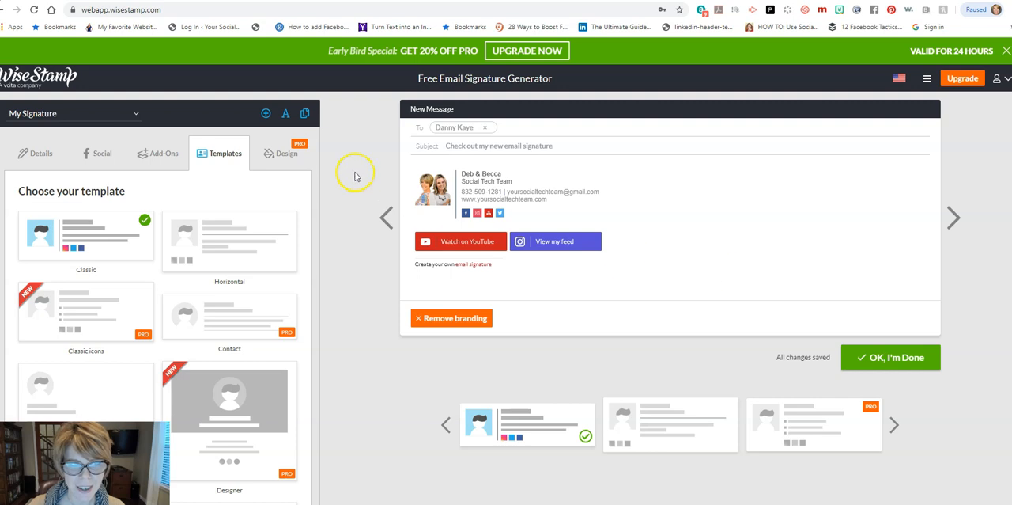
# - Return to the Add-Ons tab listing the added Social Buttons
pyautogui.click(163, 153)
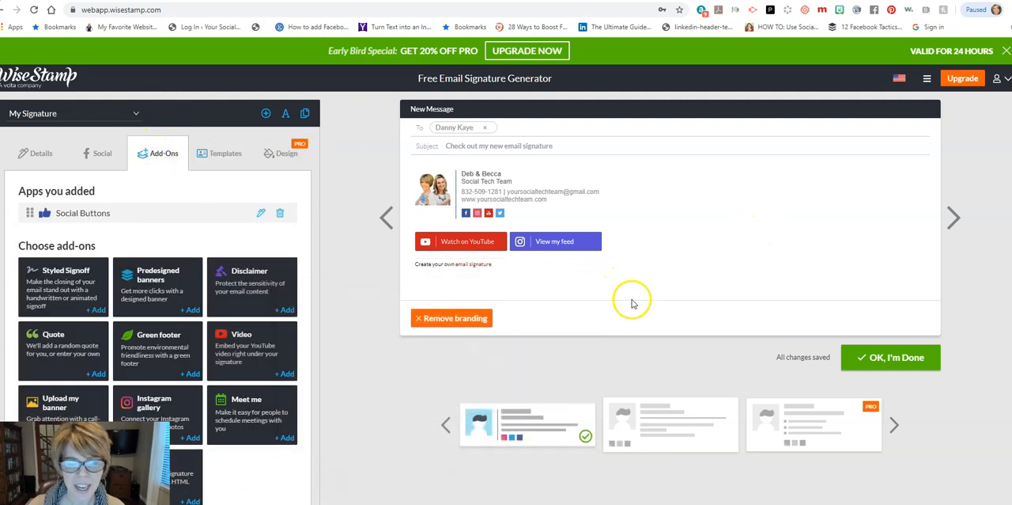
pyautogui.moveTo(708, 298)
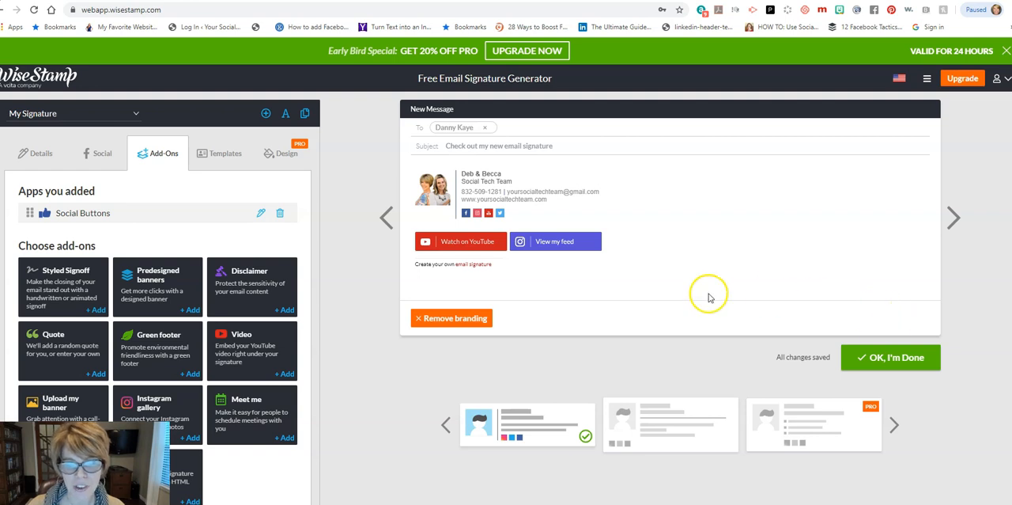
pyautogui.moveTo(465, 363)
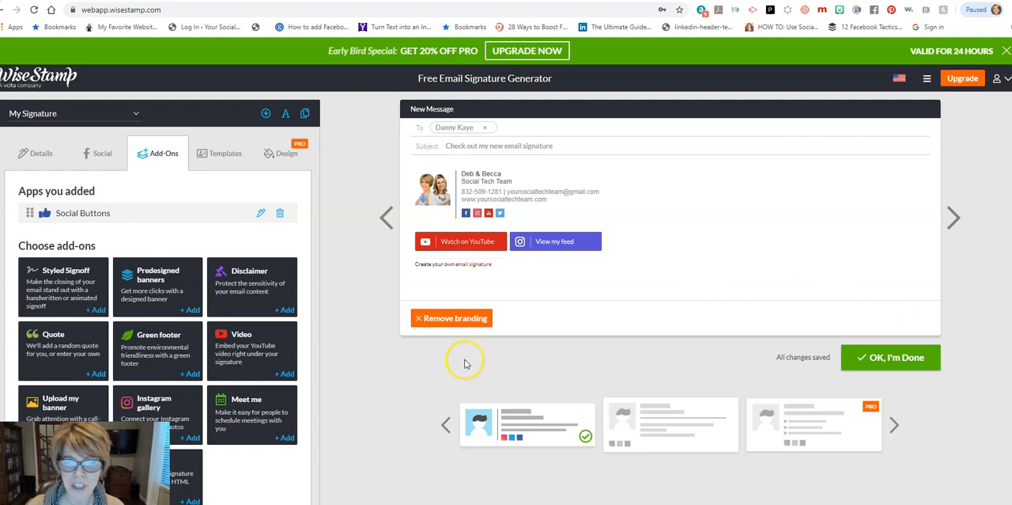
pyautogui.moveTo(388, 325)
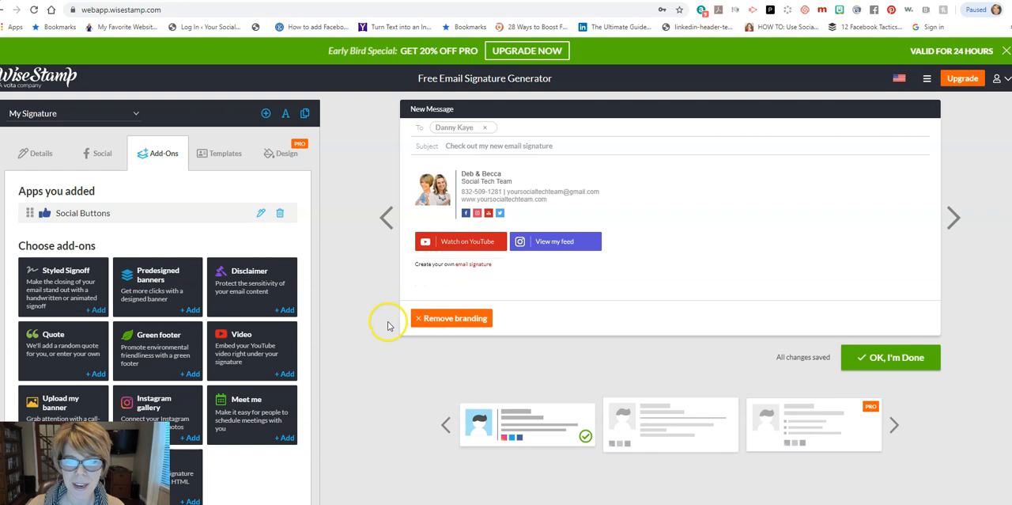
pyautogui.moveTo(562, 349)
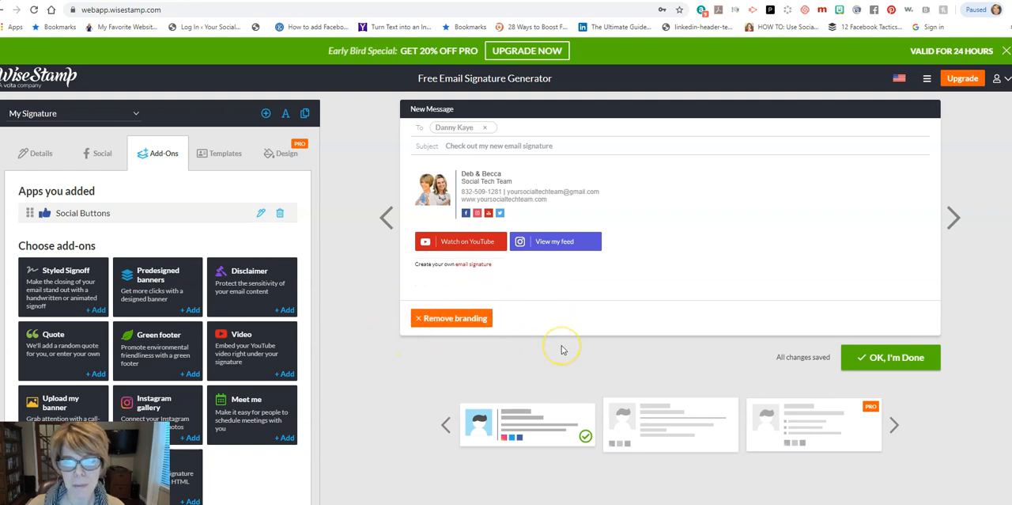
pyautogui.moveTo(577, 362)
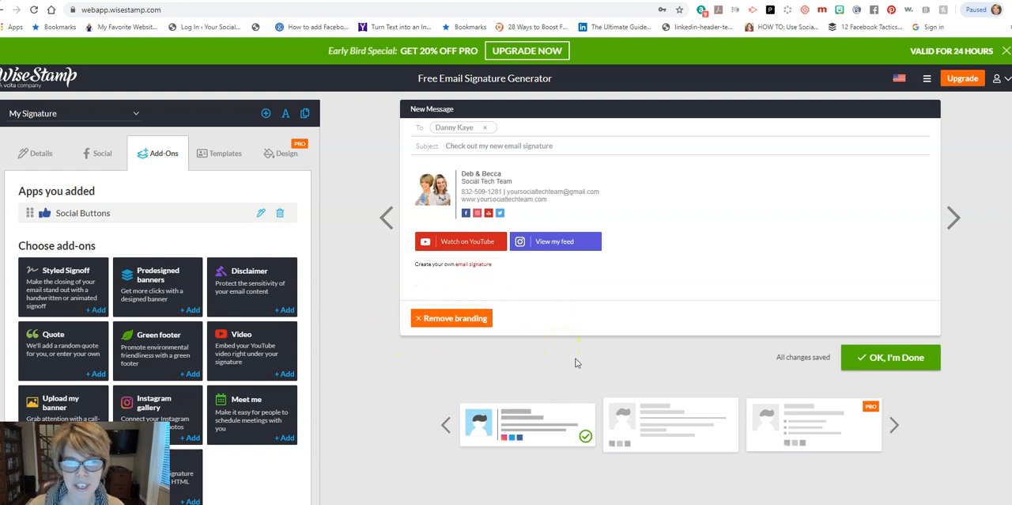
# - Finish the signature and pick Gmail as the email client
pyautogui.click(889, 356)
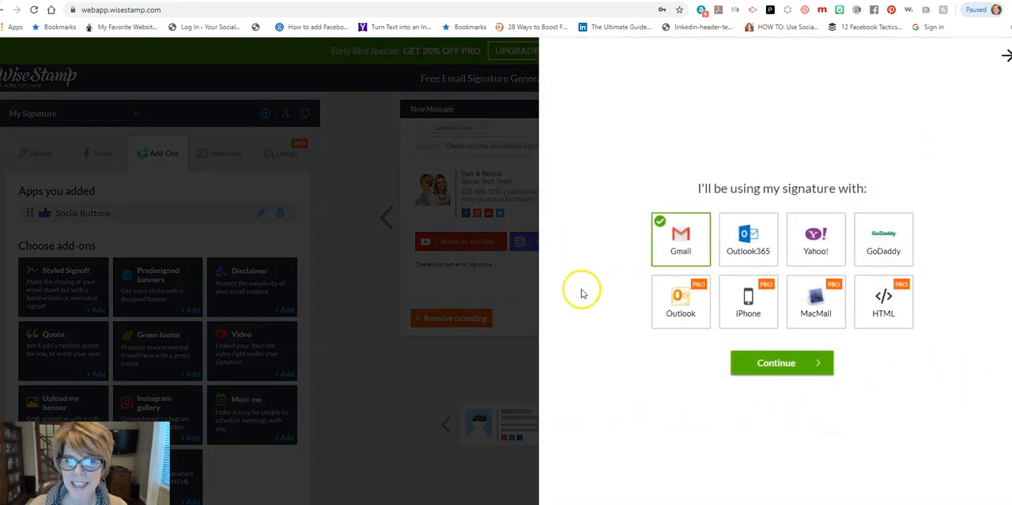
pyautogui.moveTo(589, 284)
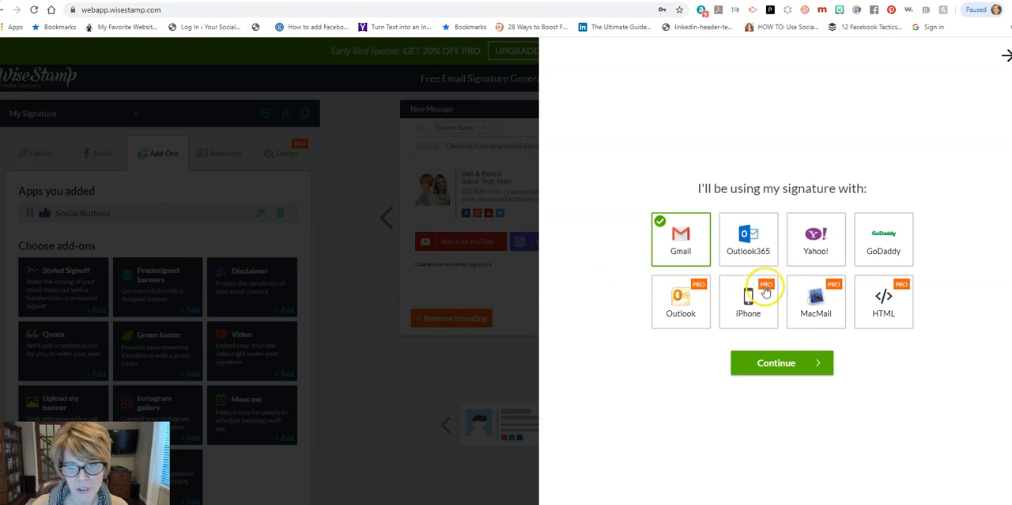
pyautogui.moveTo(797, 317)
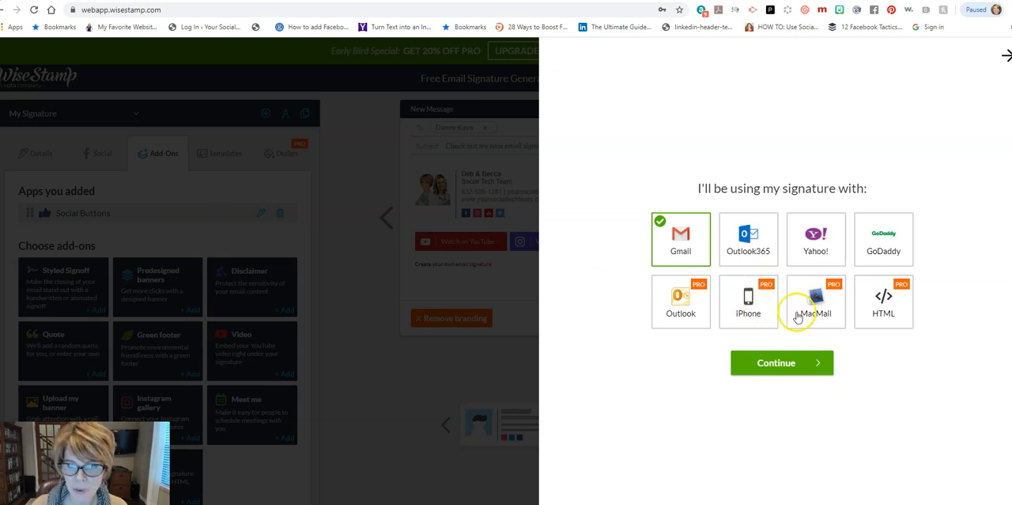
pyautogui.moveTo(698, 263)
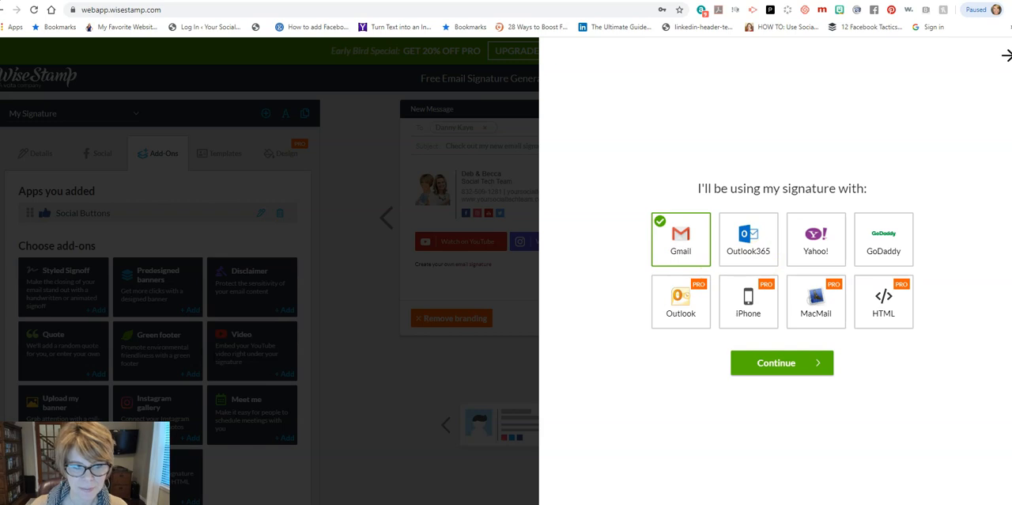
# - Confirm Gmail and refresh Gmail so the signature loads
pyautogui.click(781, 362)
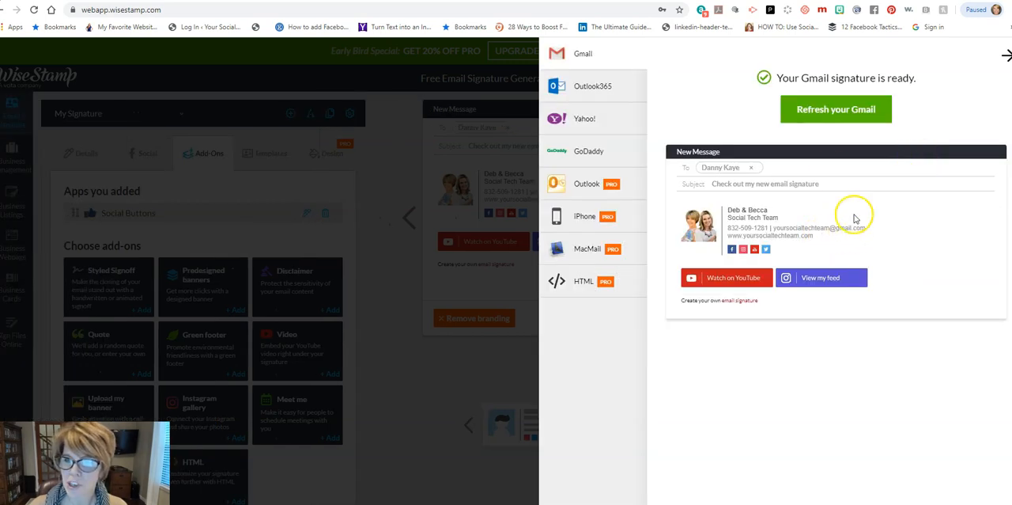
pyautogui.moveTo(836, 109)
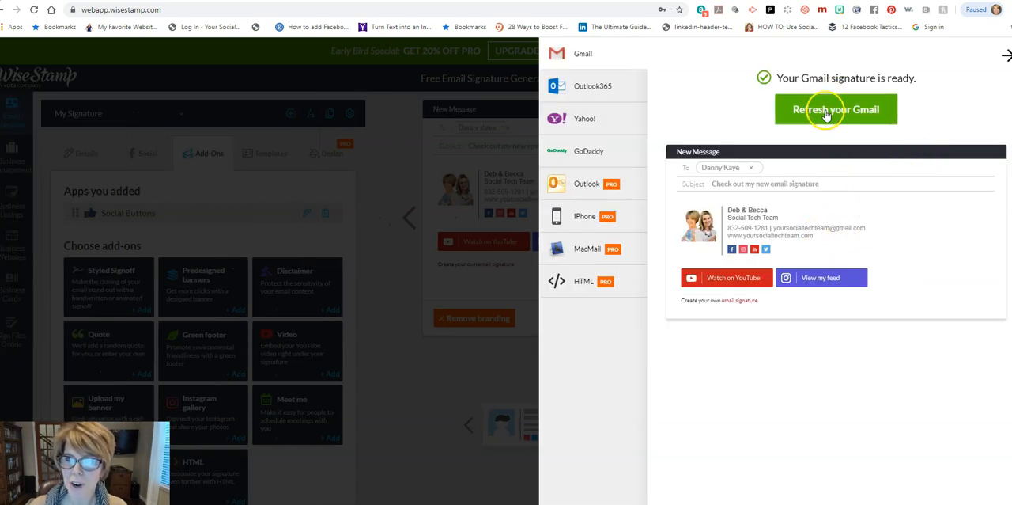
pyautogui.moveTo(673, 83)
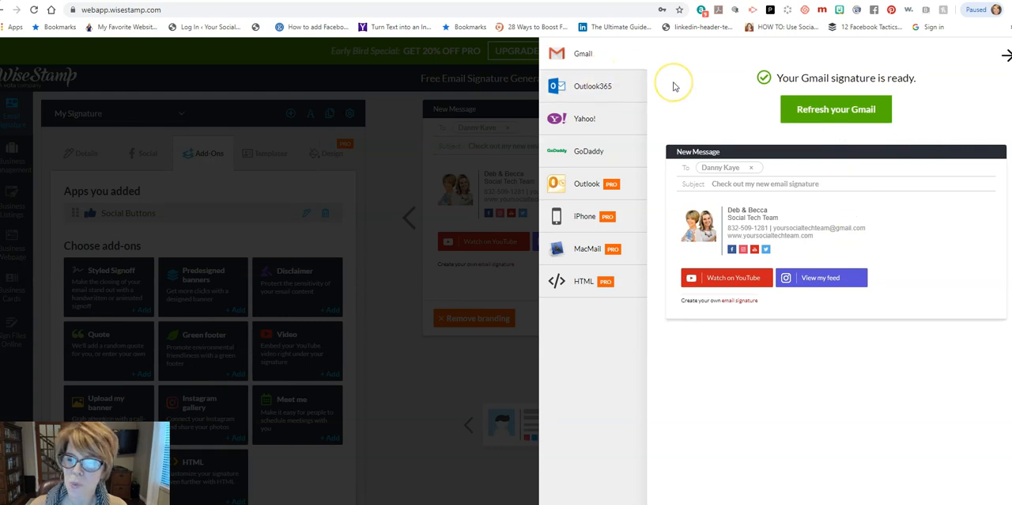
pyautogui.moveTo(578, 66)
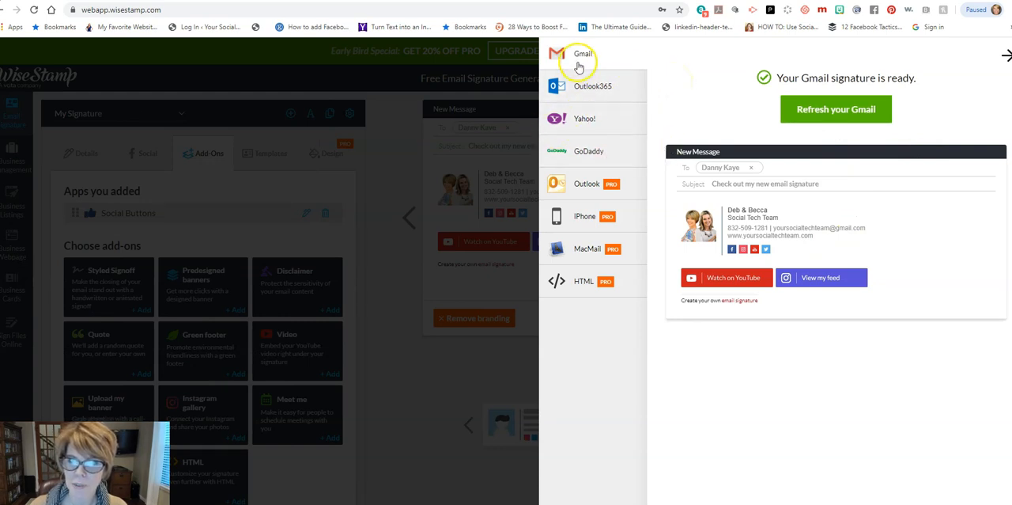
pyautogui.moveTo(709, 92)
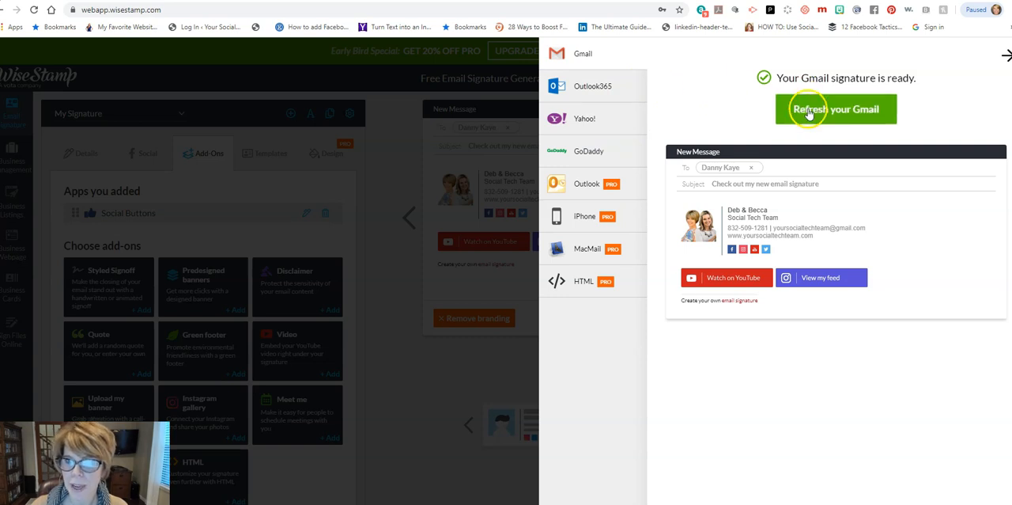
pyautogui.click(836, 109)
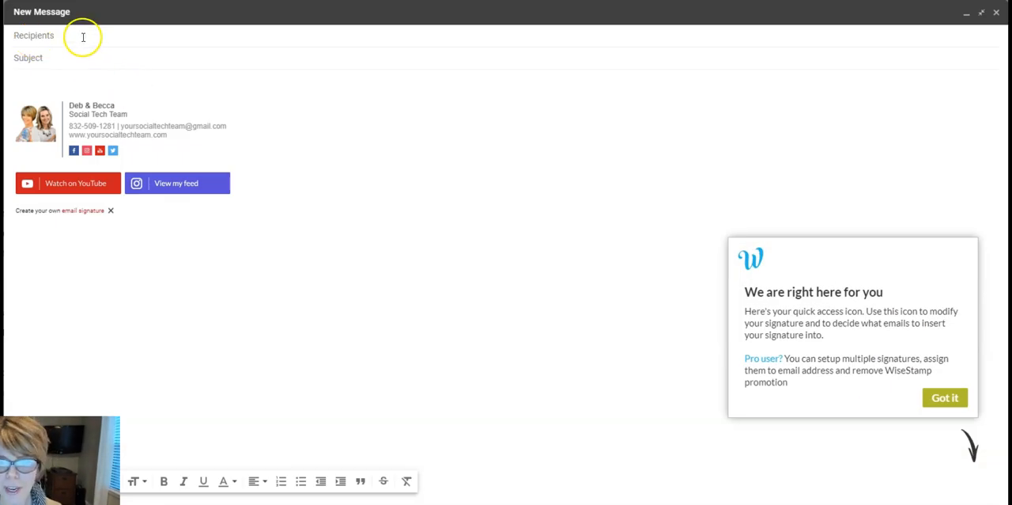
pyautogui.moveTo(907, 419)
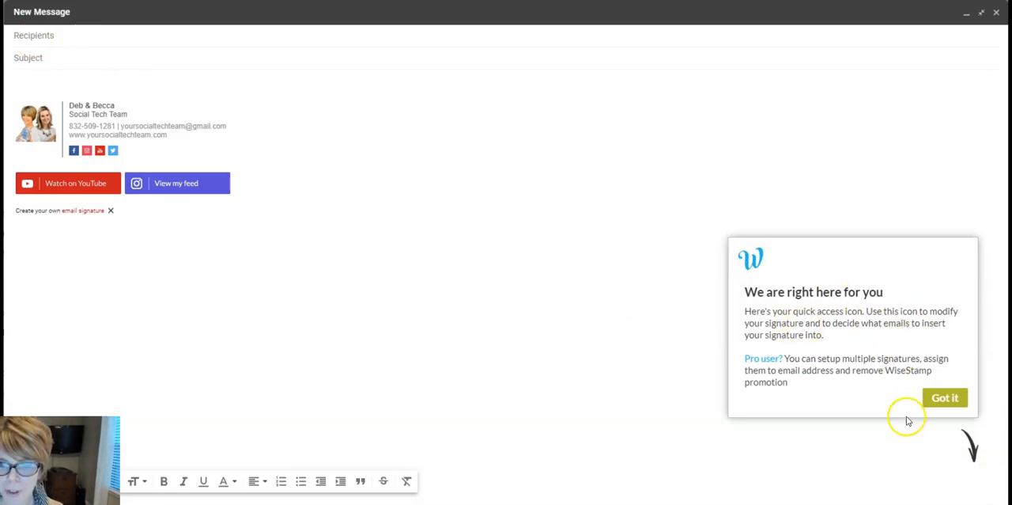
pyautogui.moveTo(907, 419)
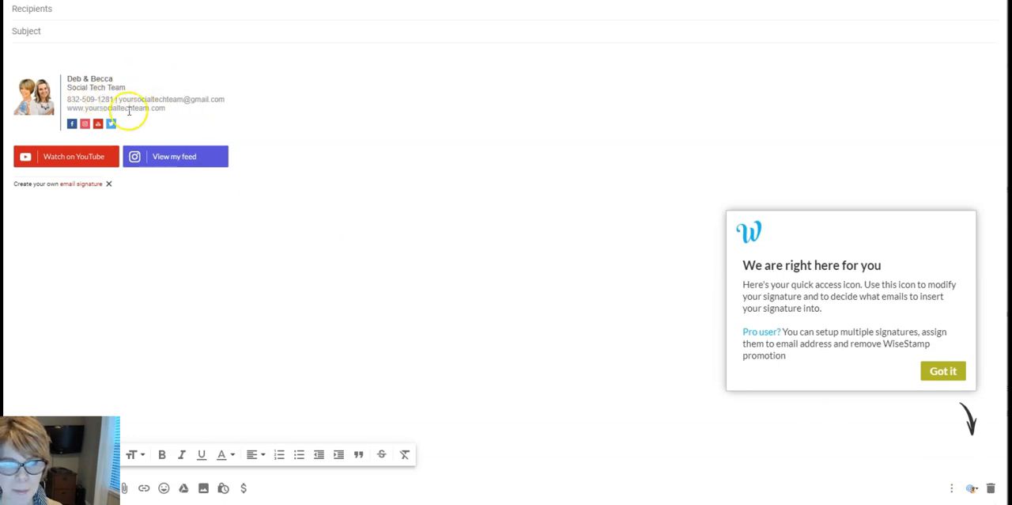
pyautogui.moveTo(70, 12)
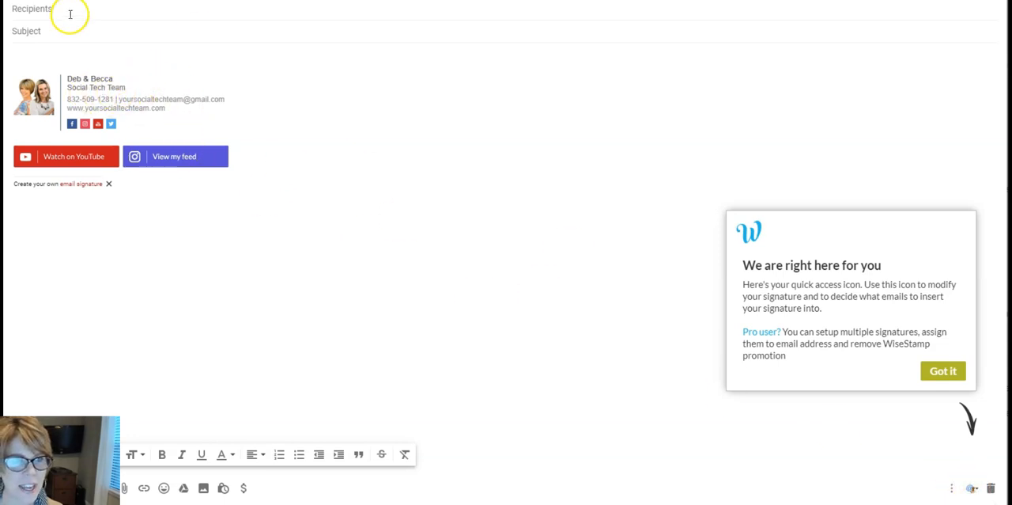
# - Compose to a recipient with subject 'Test Email with WiseStamp' and body 'Greetings from Texas!'
pyautogui.write('de')
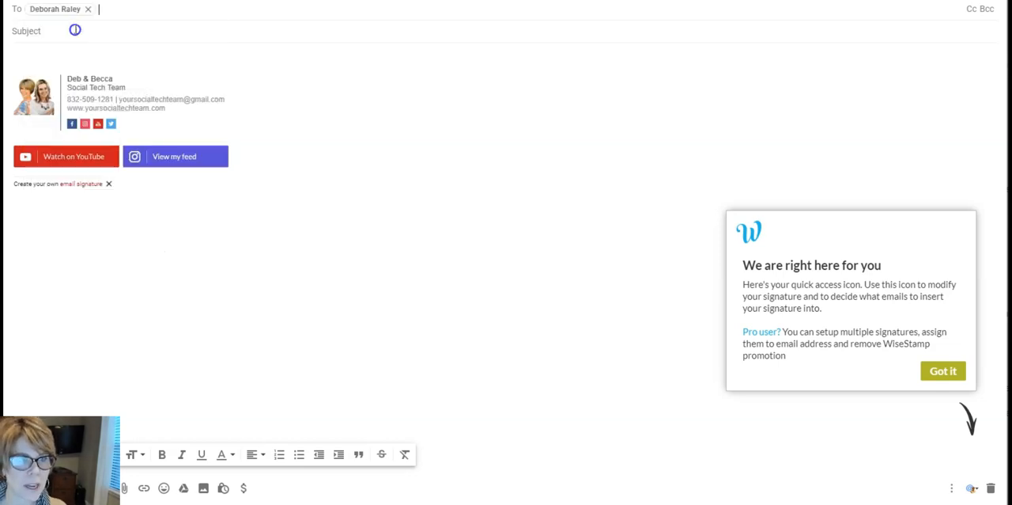
pyautogui.write('Test Email with W')
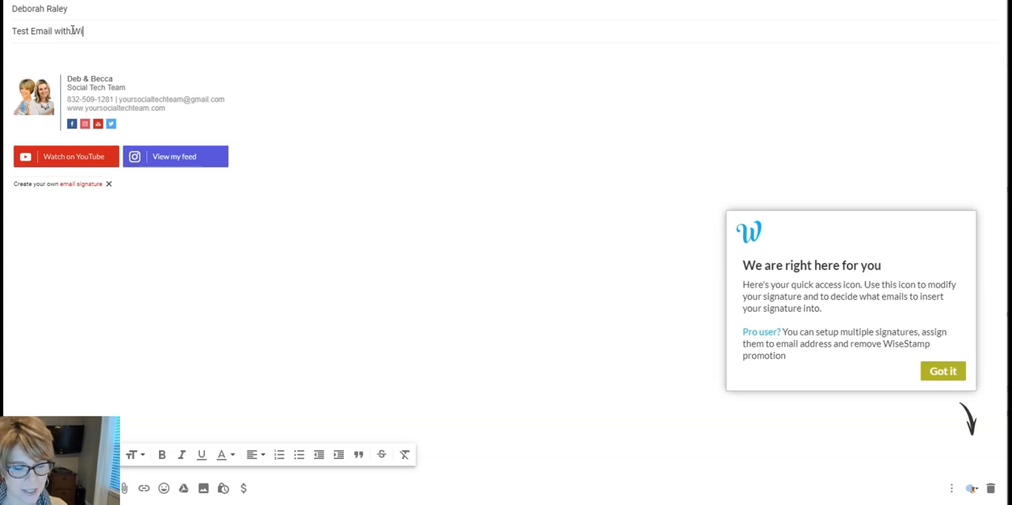
pyautogui.write('iseStamp')
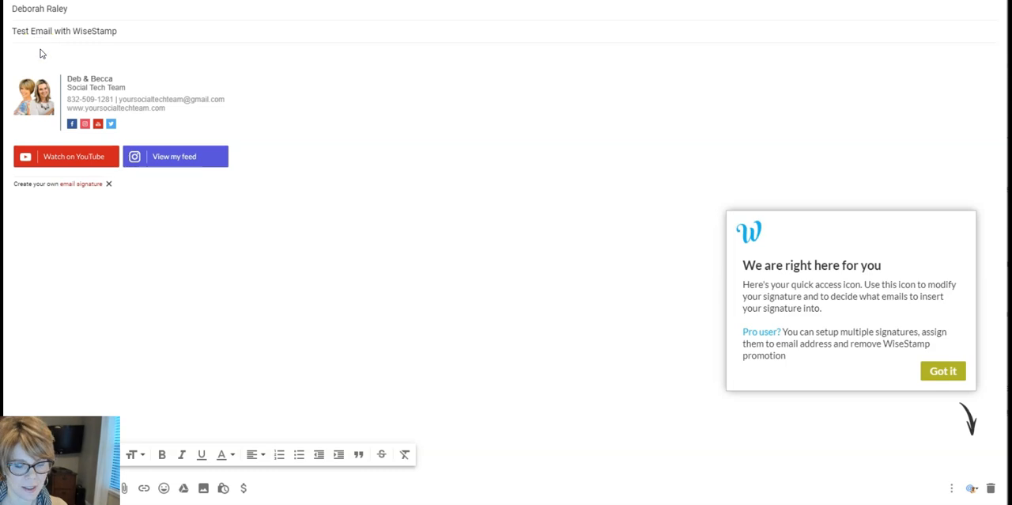
pyautogui.write('Greeting')
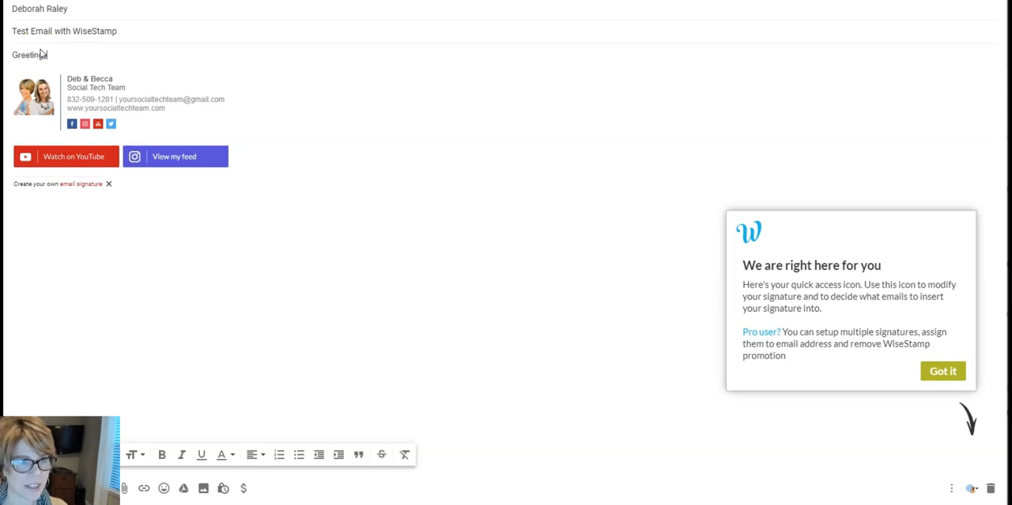
pyautogui.write('from Tex')
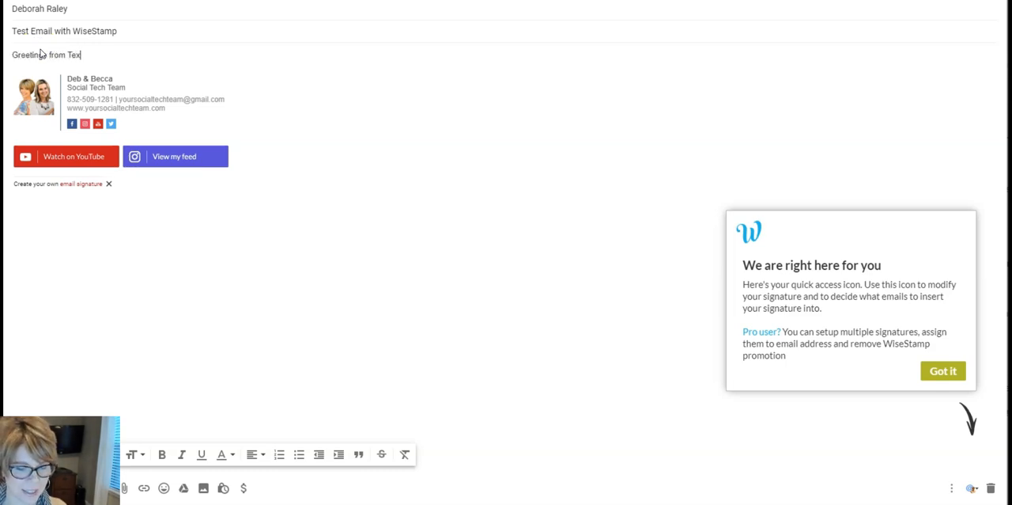
pyautogui.write('as!')
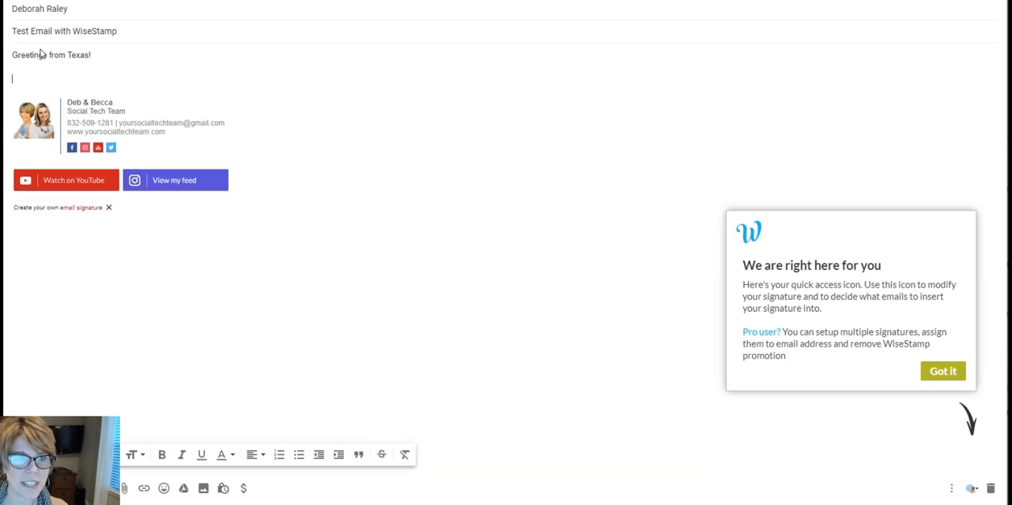
pyautogui.moveTo(170, 267)
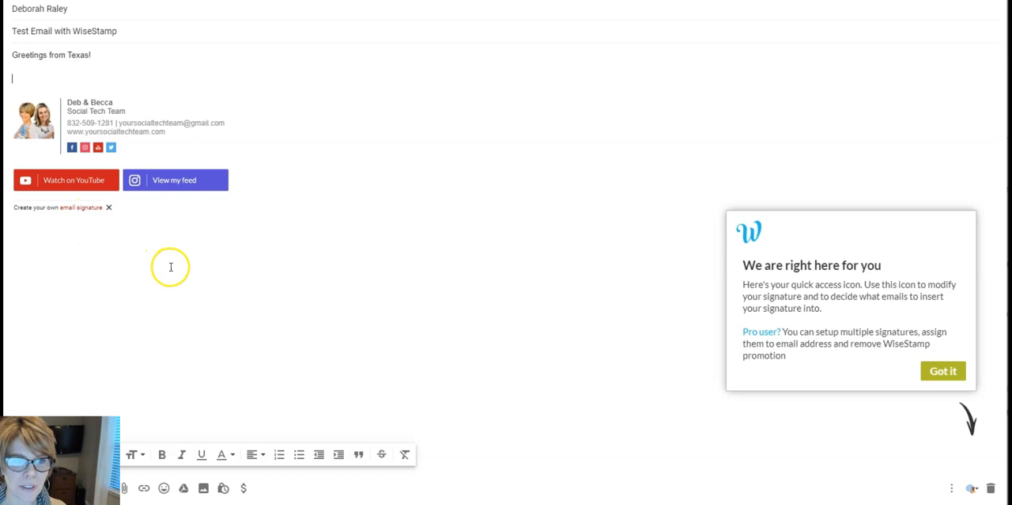
pyautogui.moveTo(30, 212)
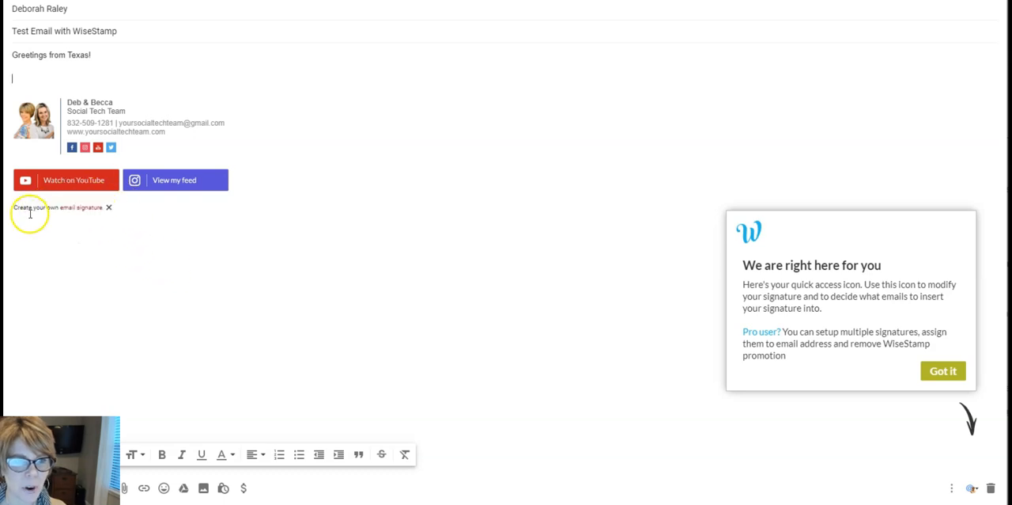
pyautogui.moveTo(63, 207)
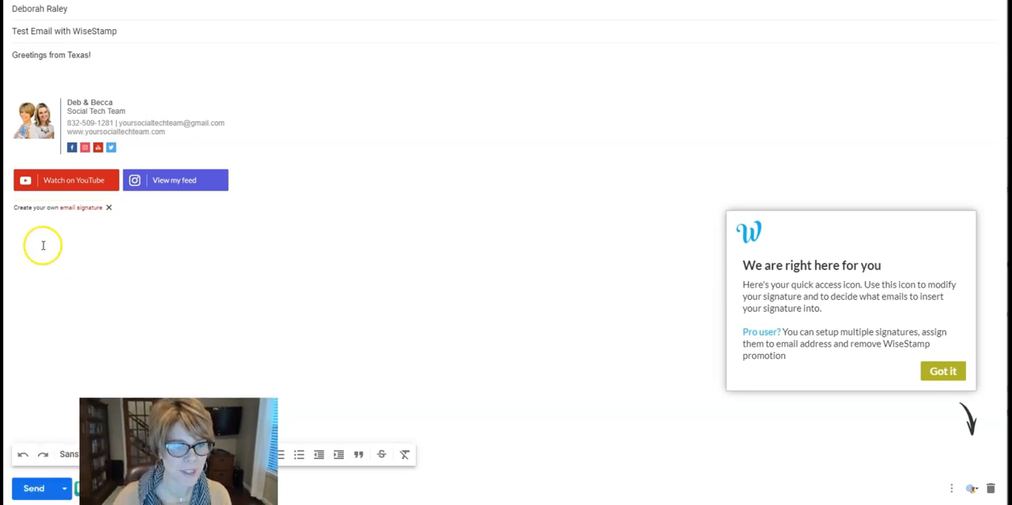
# - Open the received 'Test Email with WiseStamp' in Yahoo Mail
pyautogui.click(33, 487)
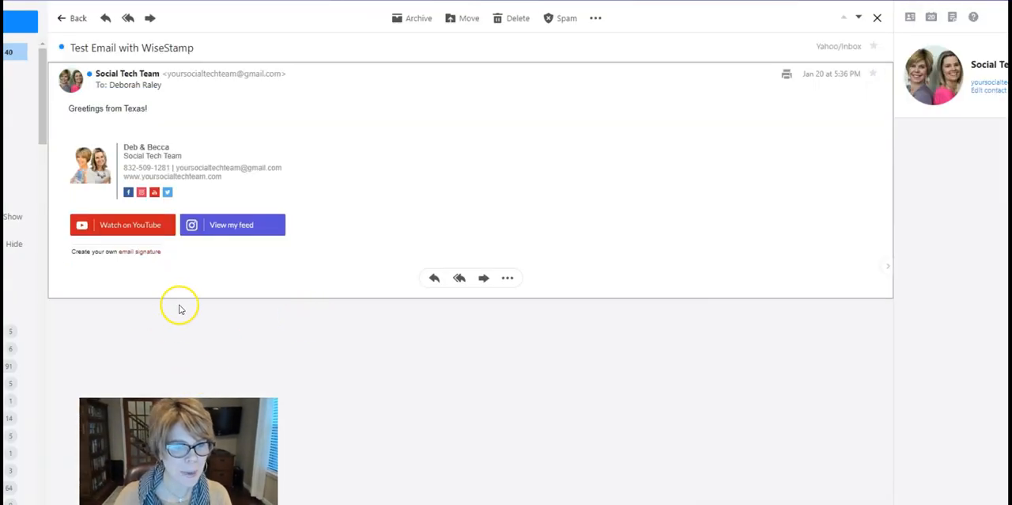
pyautogui.moveTo(389, 89)
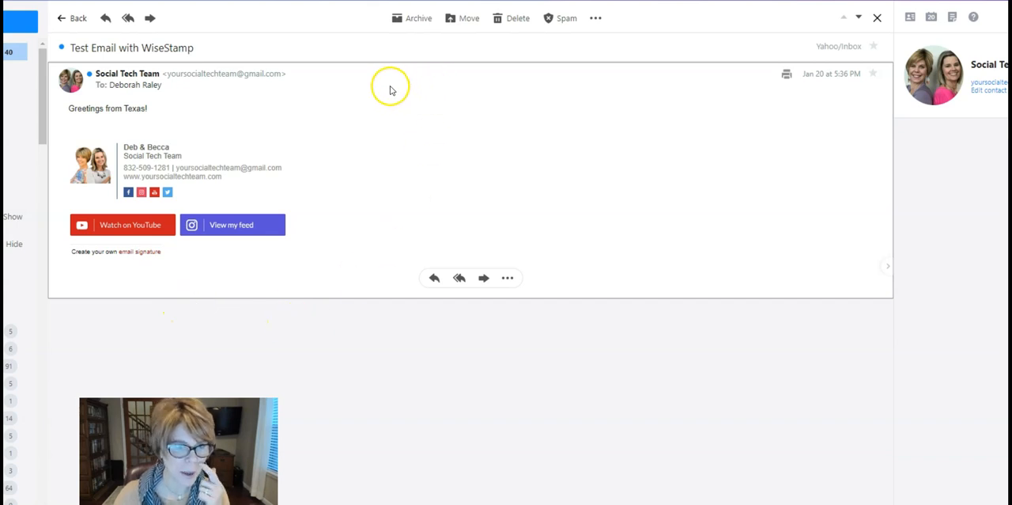
pyautogui.moveTo(65, 114)
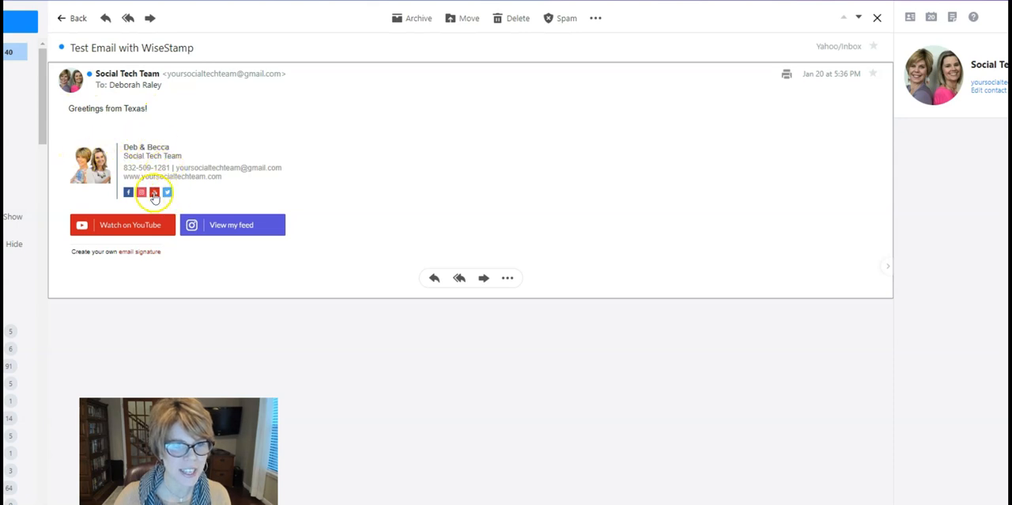
pyautogui.moveTo(119, 225)
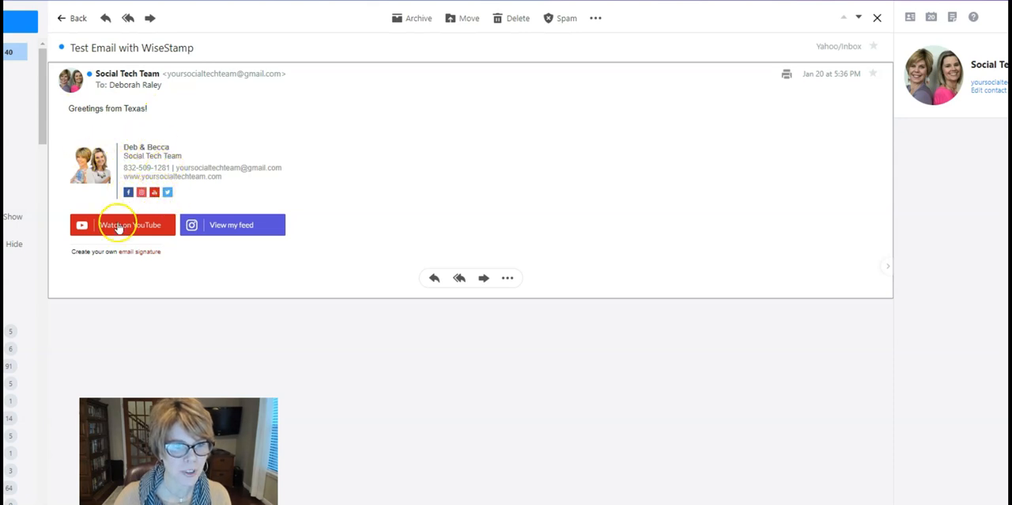